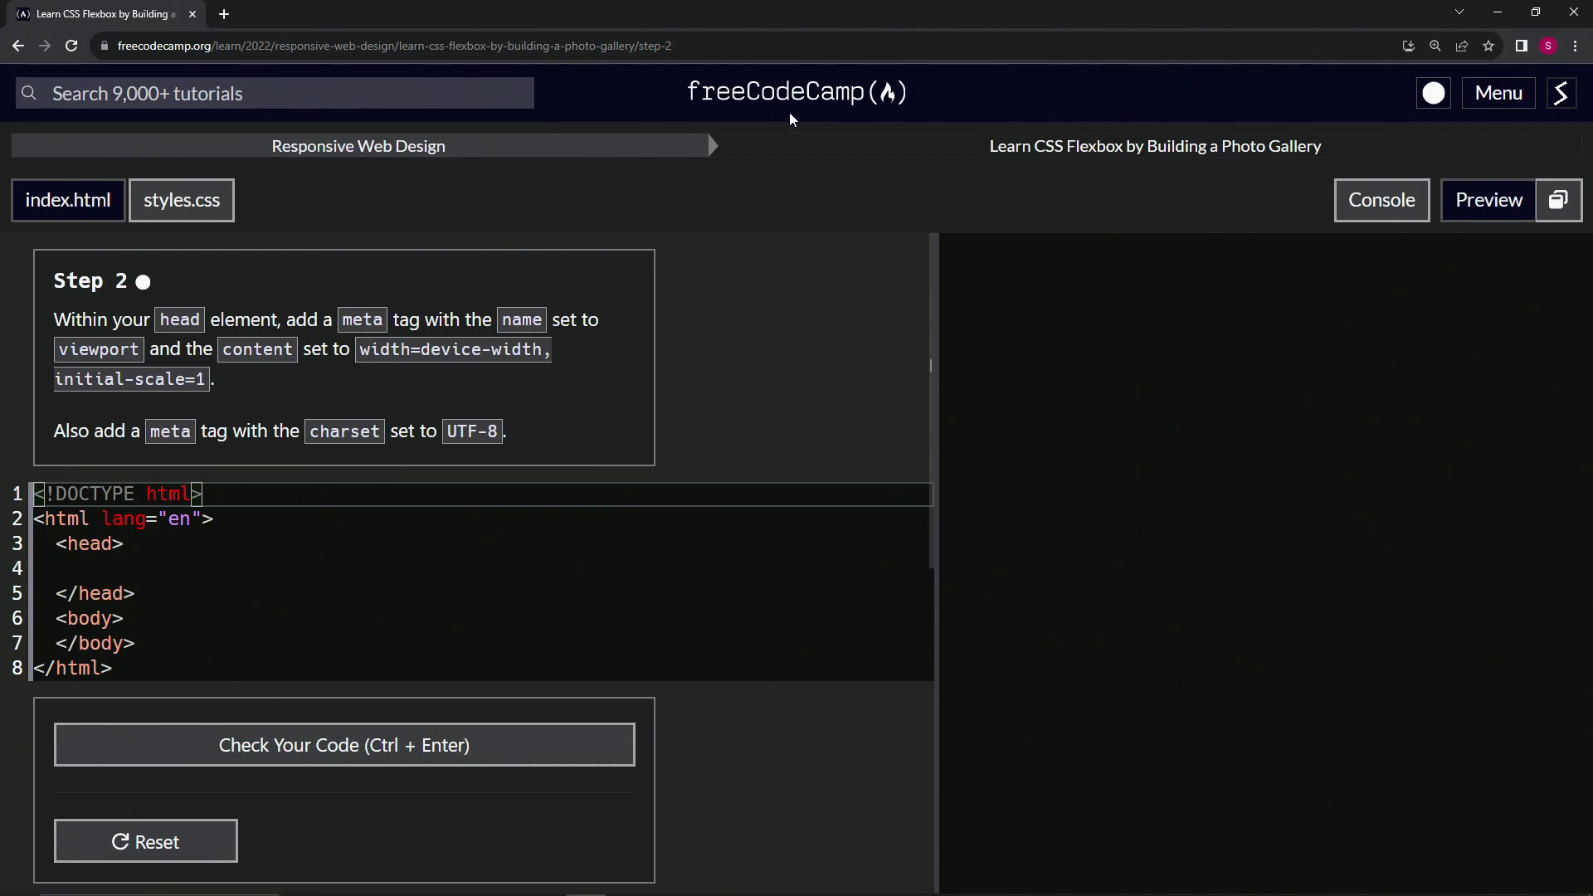
mouse_move(928, 182)
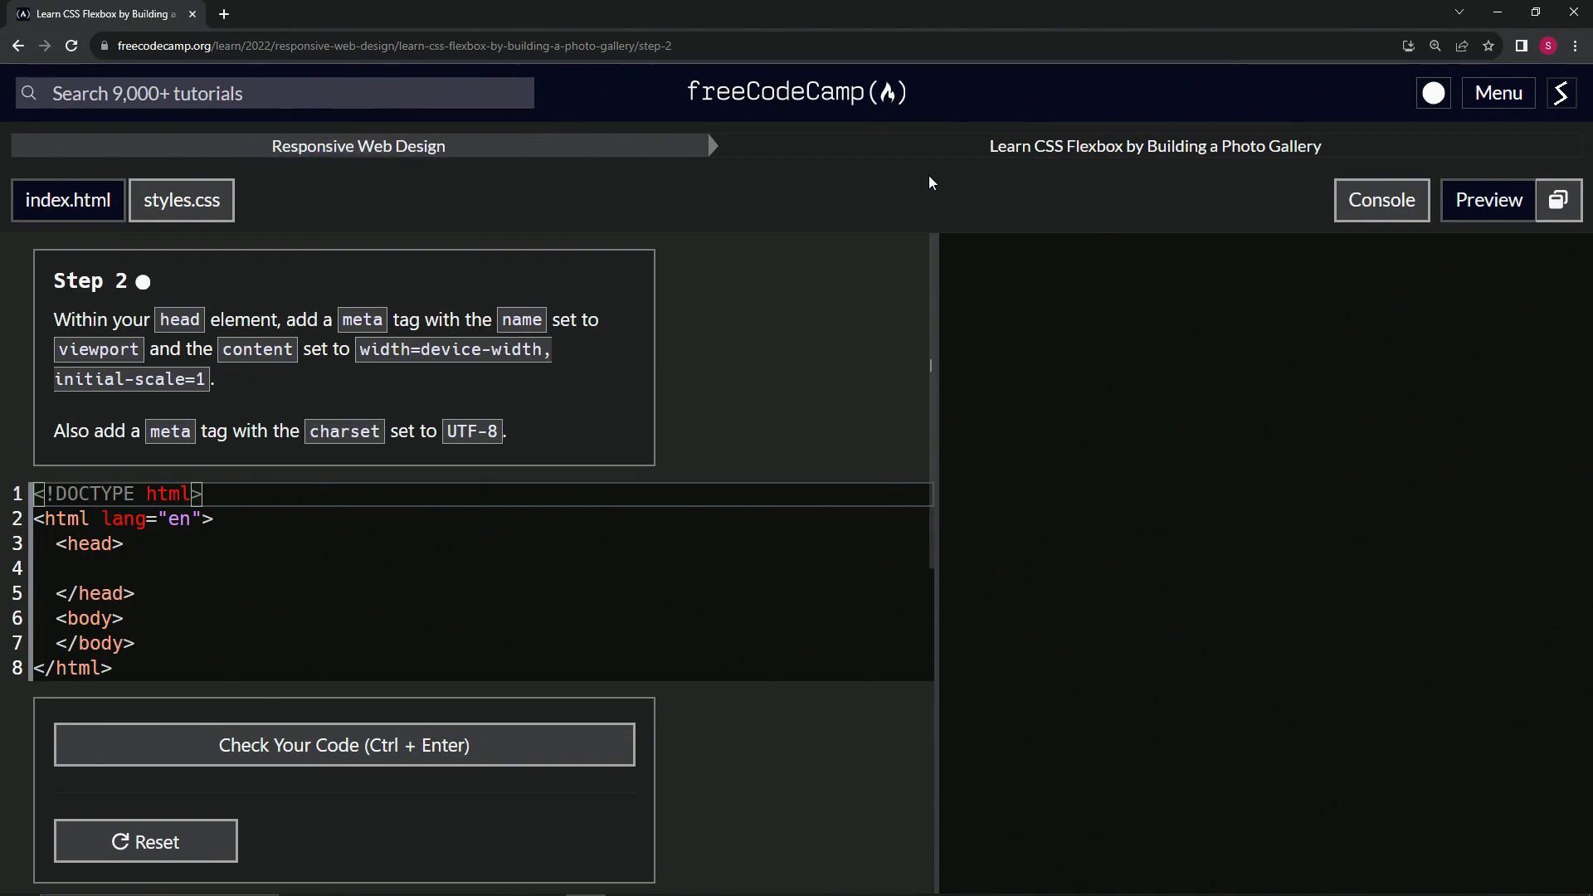
mouse_move(1199, 170)
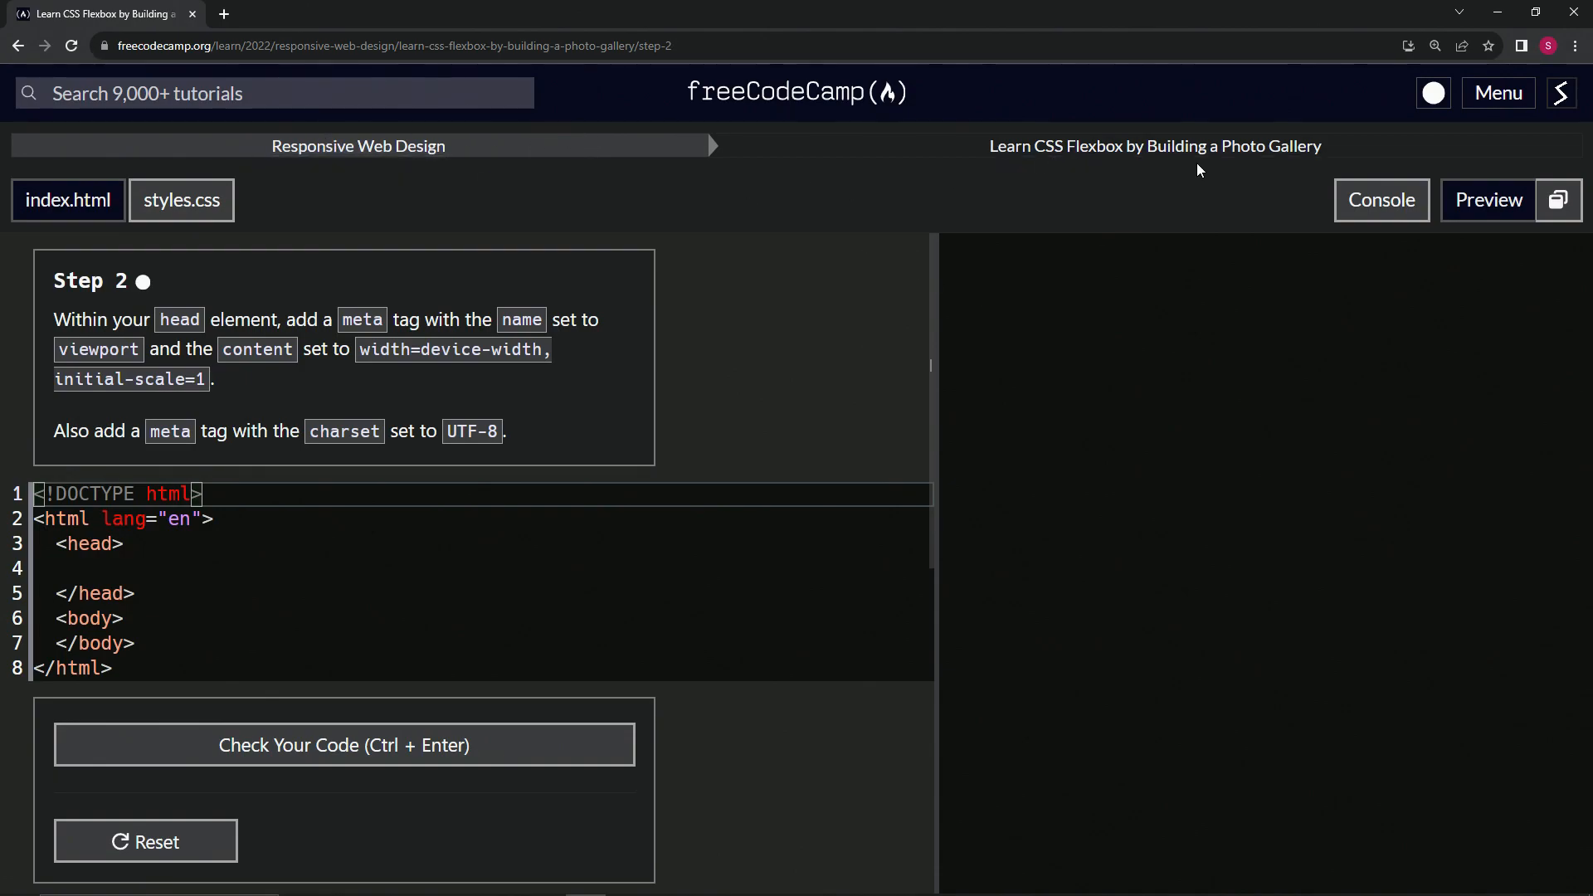
mouse_move(153, 307)
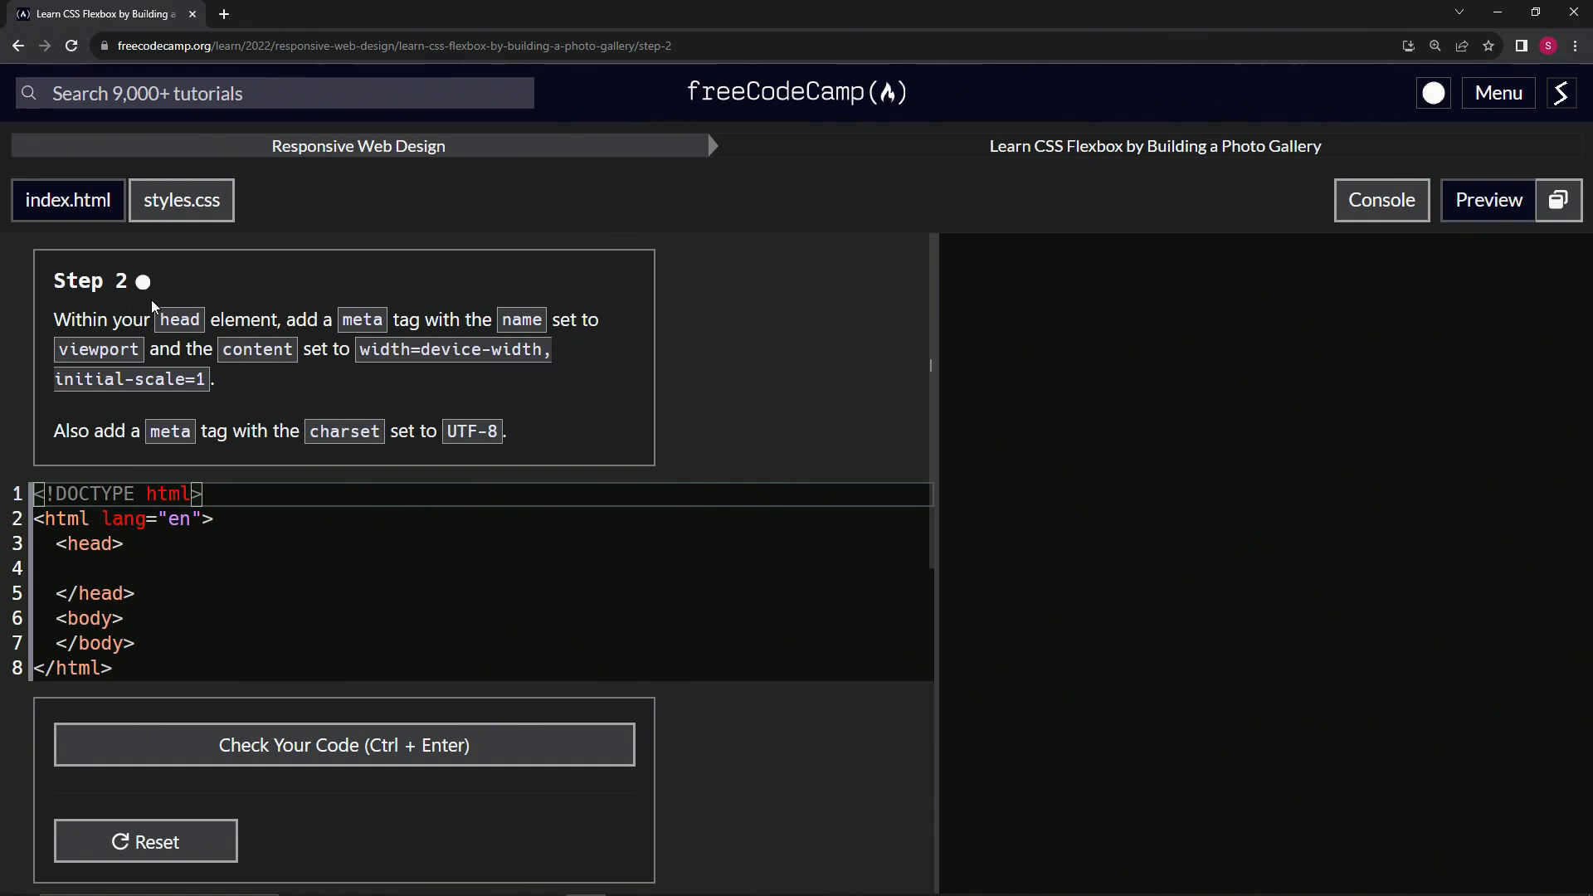
mouse_move(70, 326)
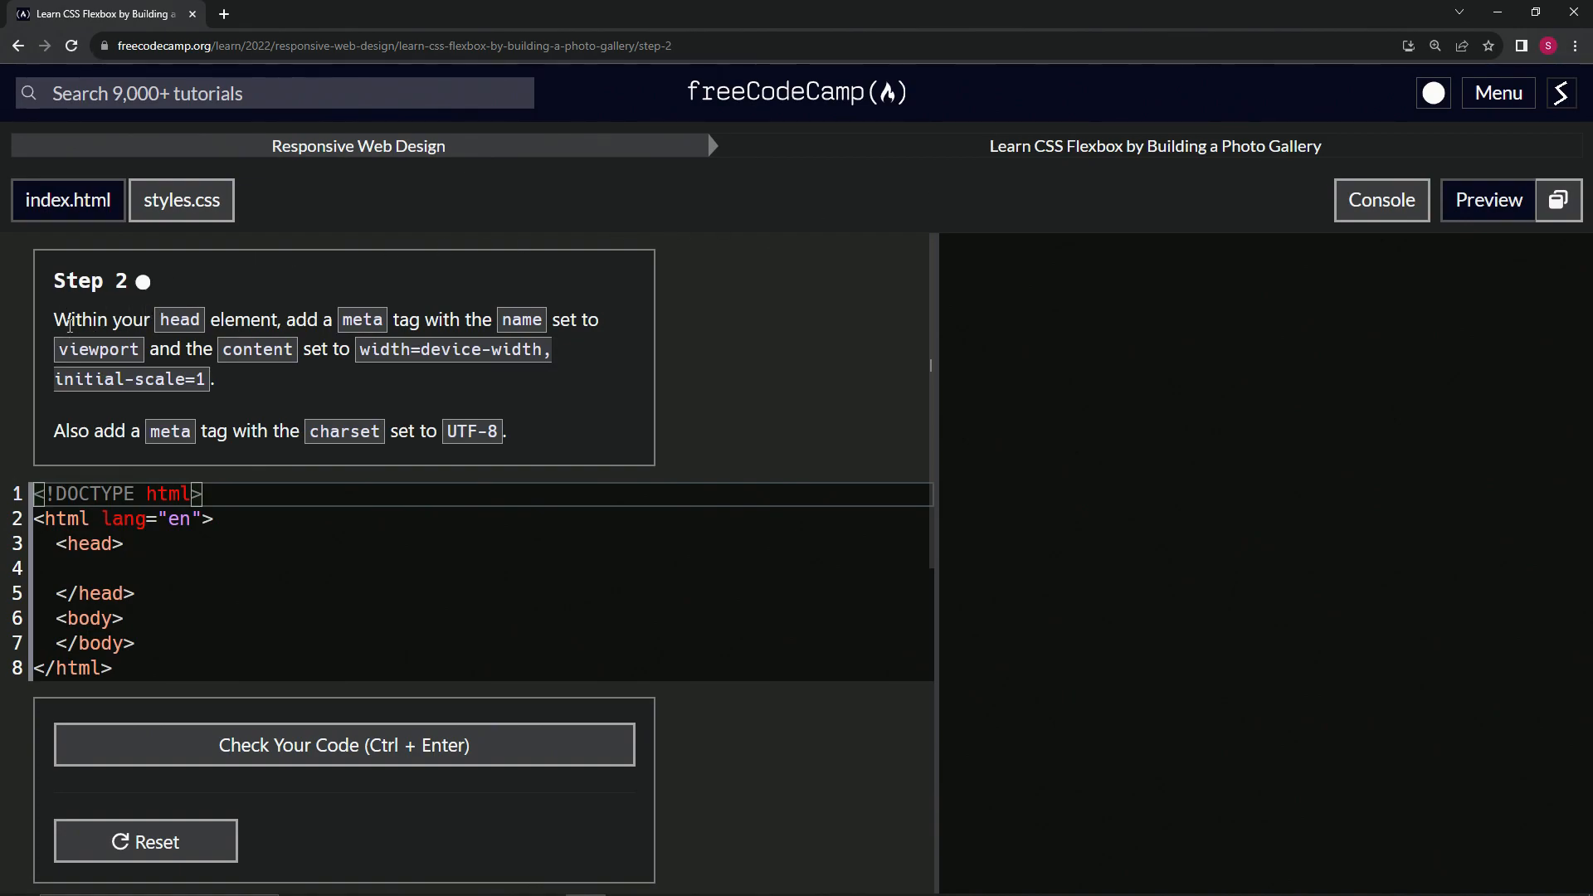
mouse_move(386, 322)
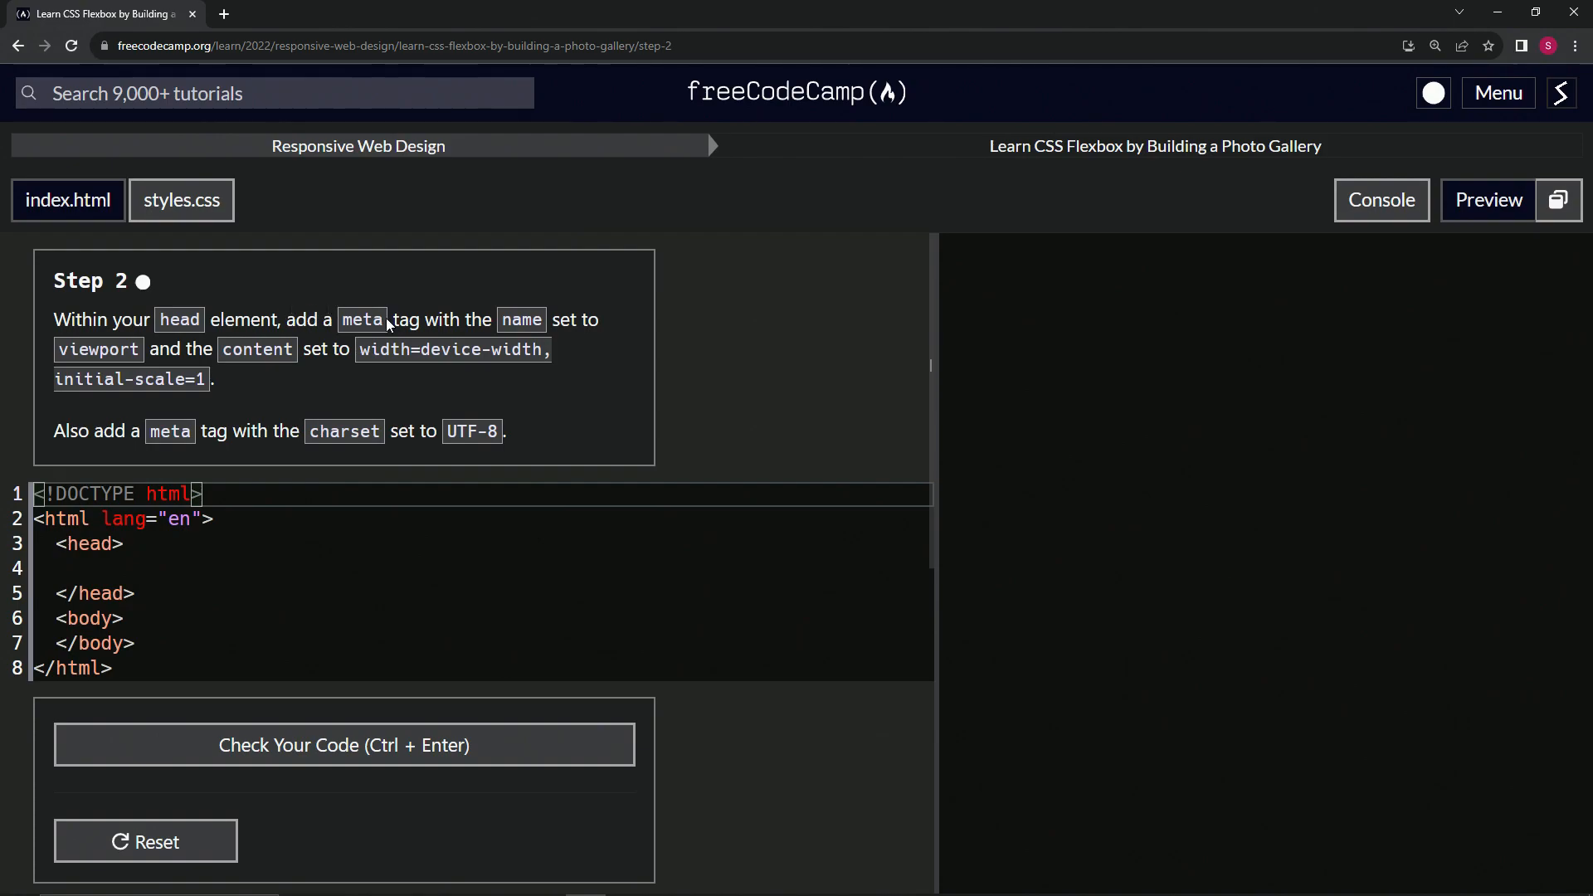
mouse_move(166, 353)
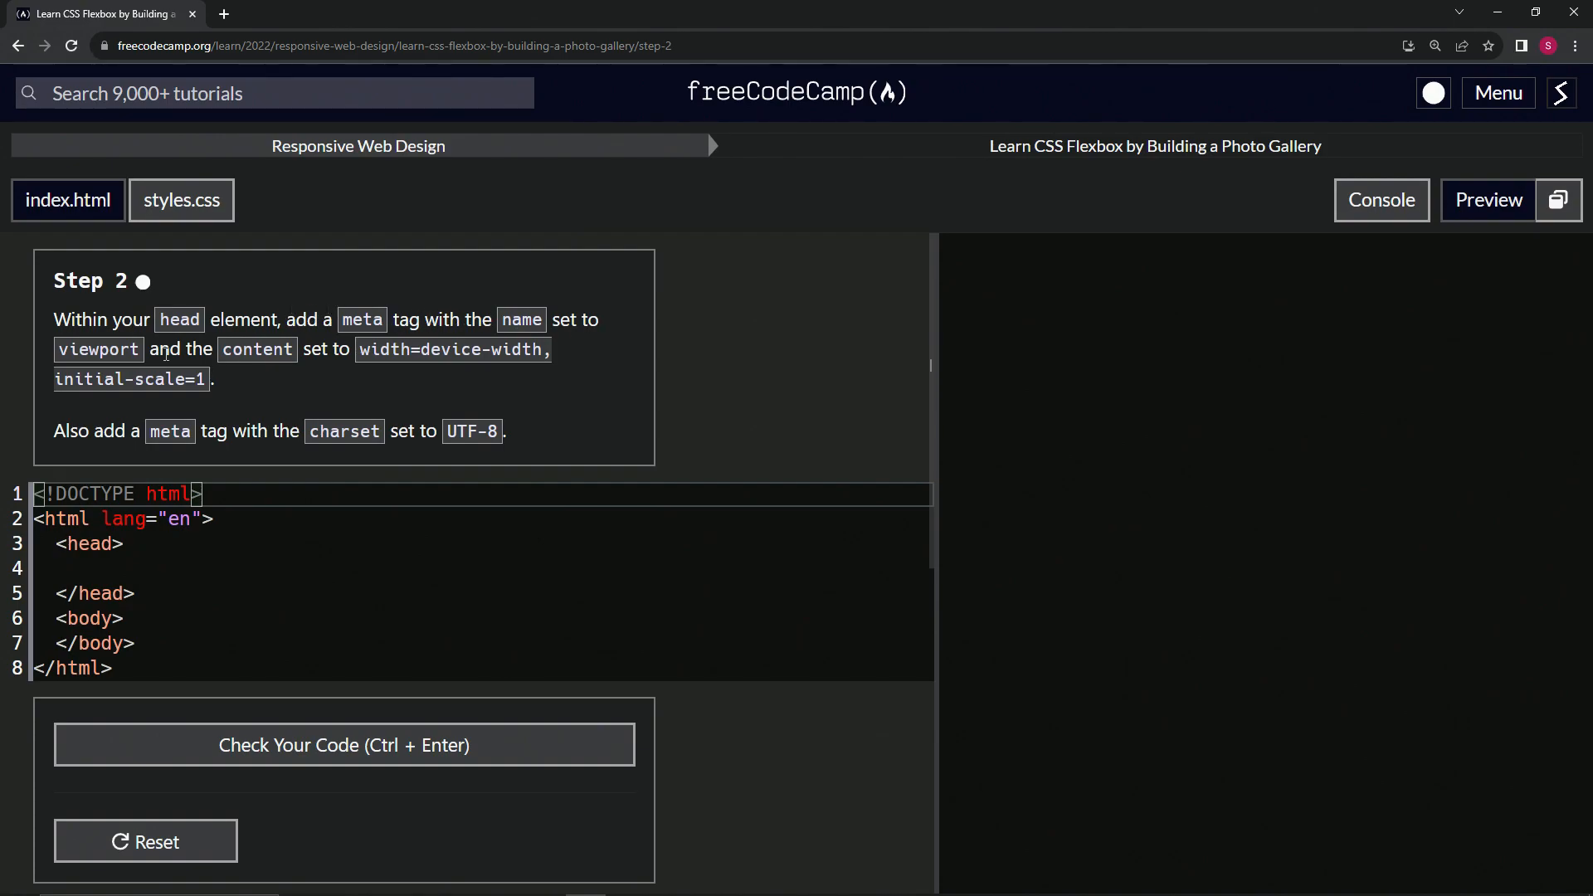
mouse_move(337, 360)
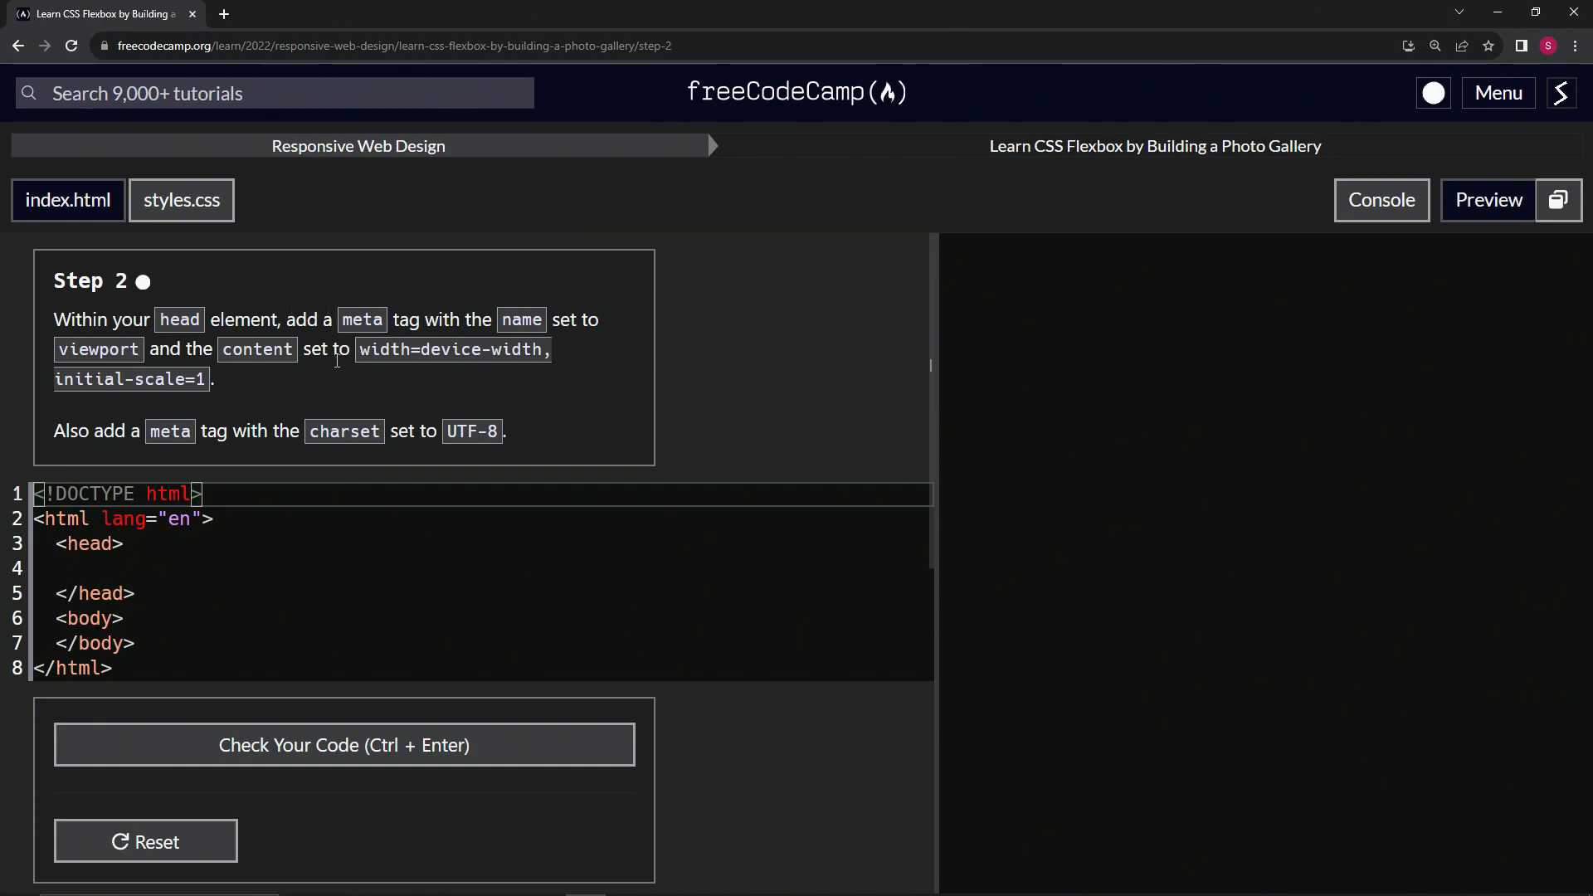
mouse_move(361, 406)
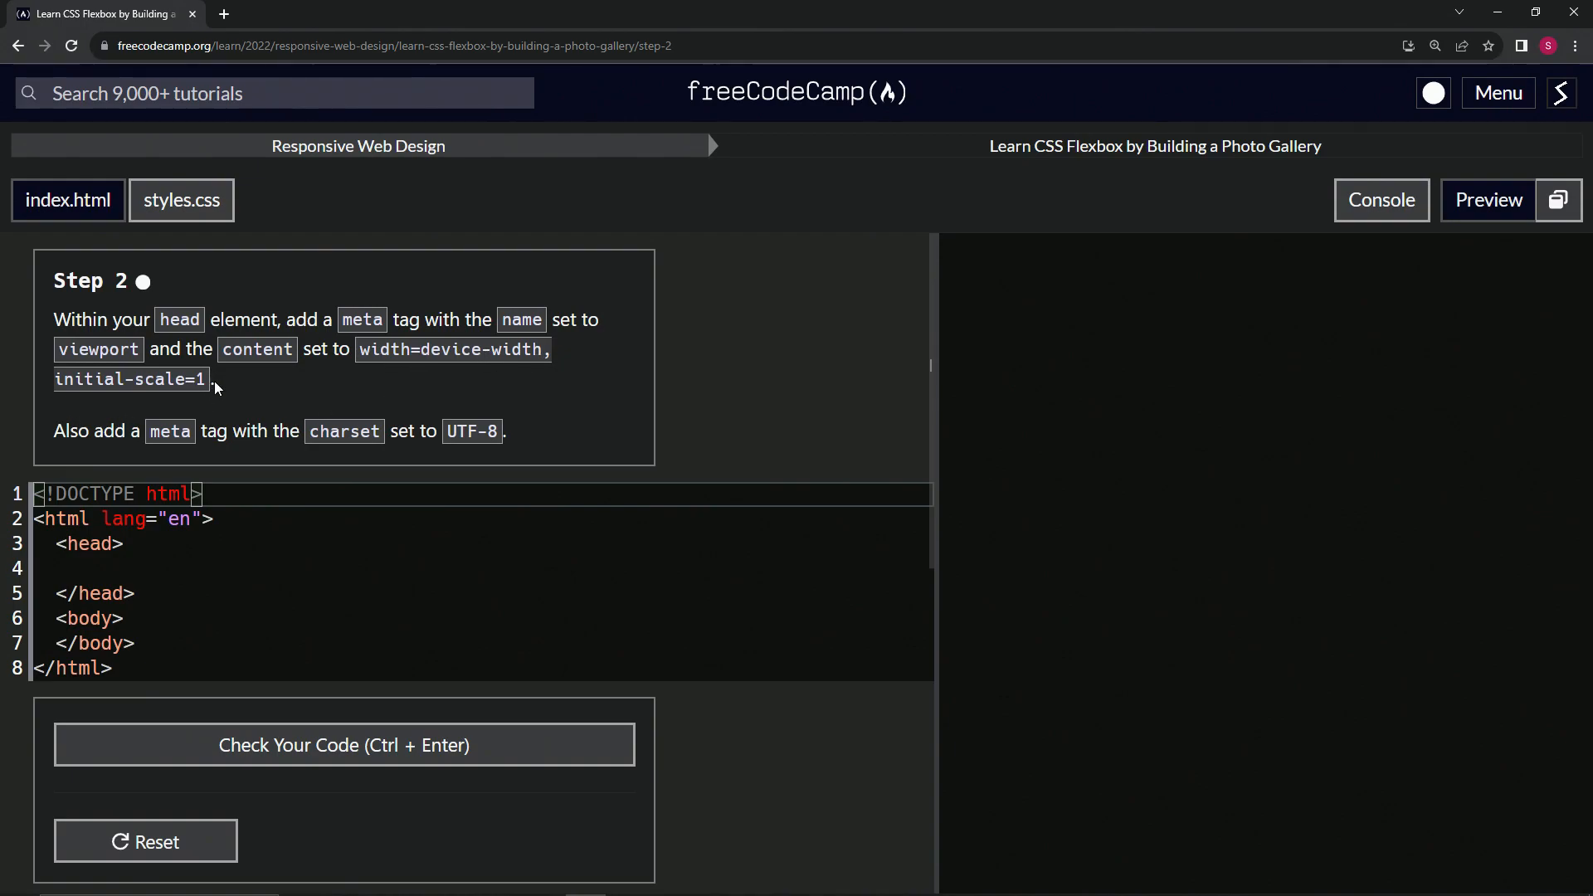
mouse_move(125, 449)
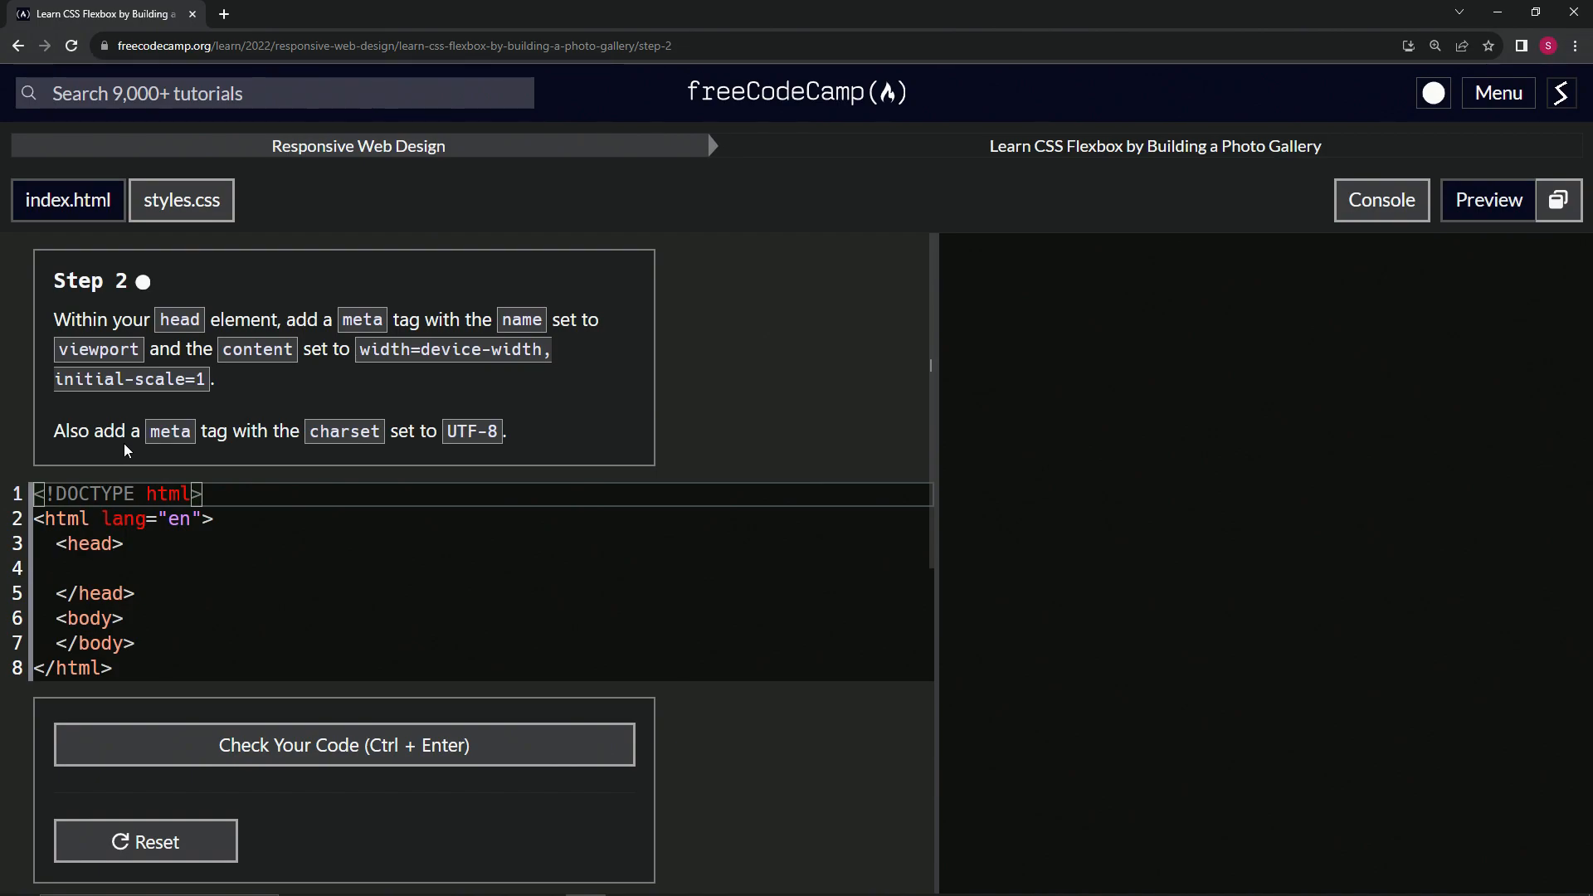
mouse_move(389, 438)
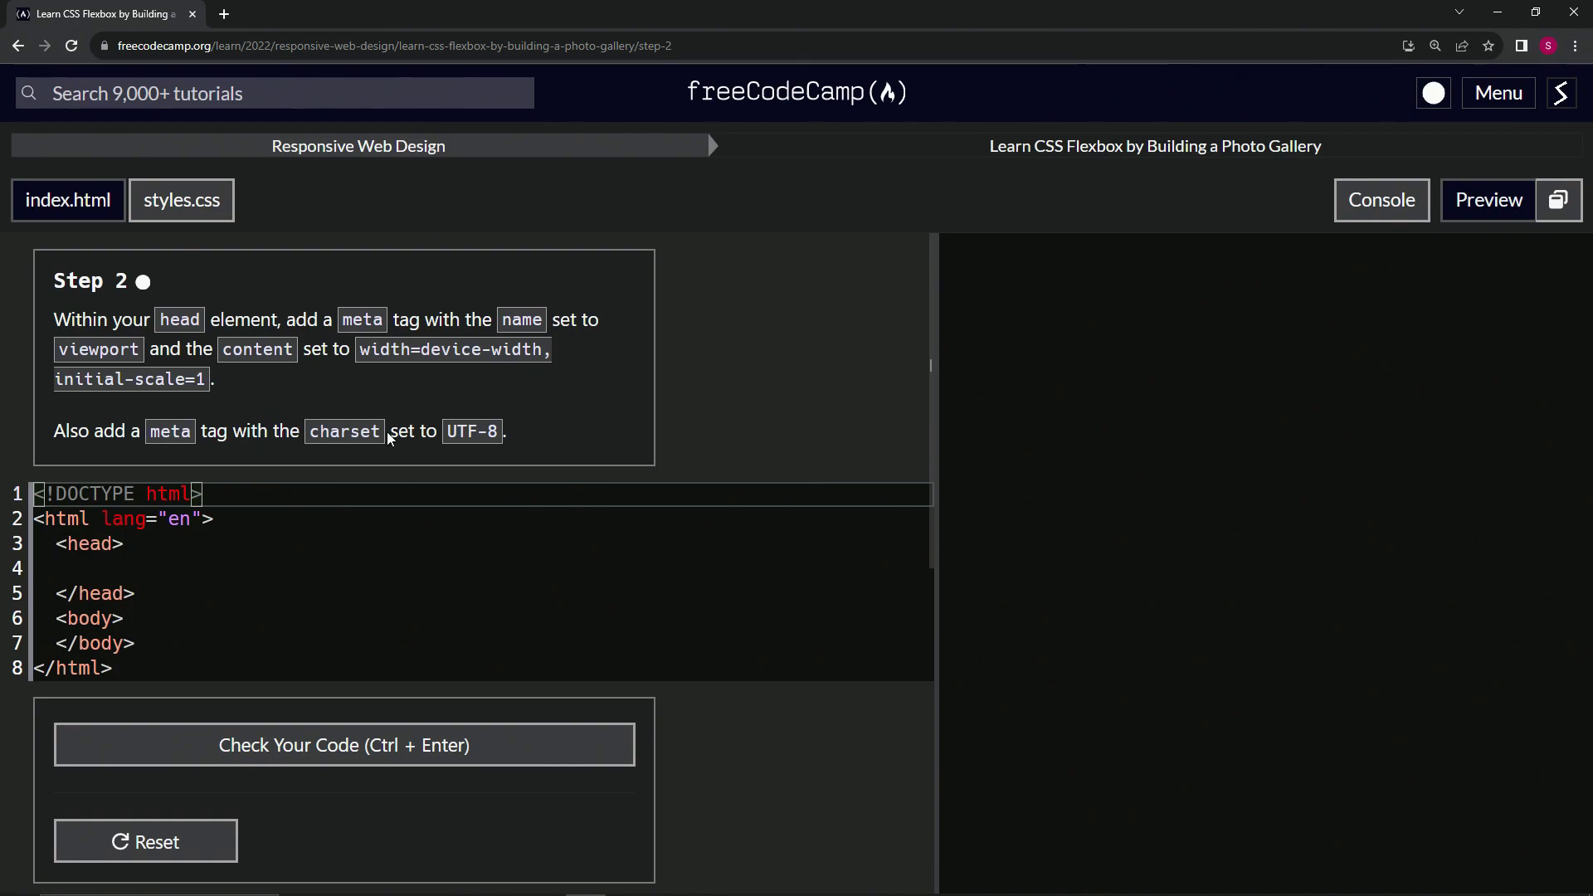
mouse_move(450, 469)
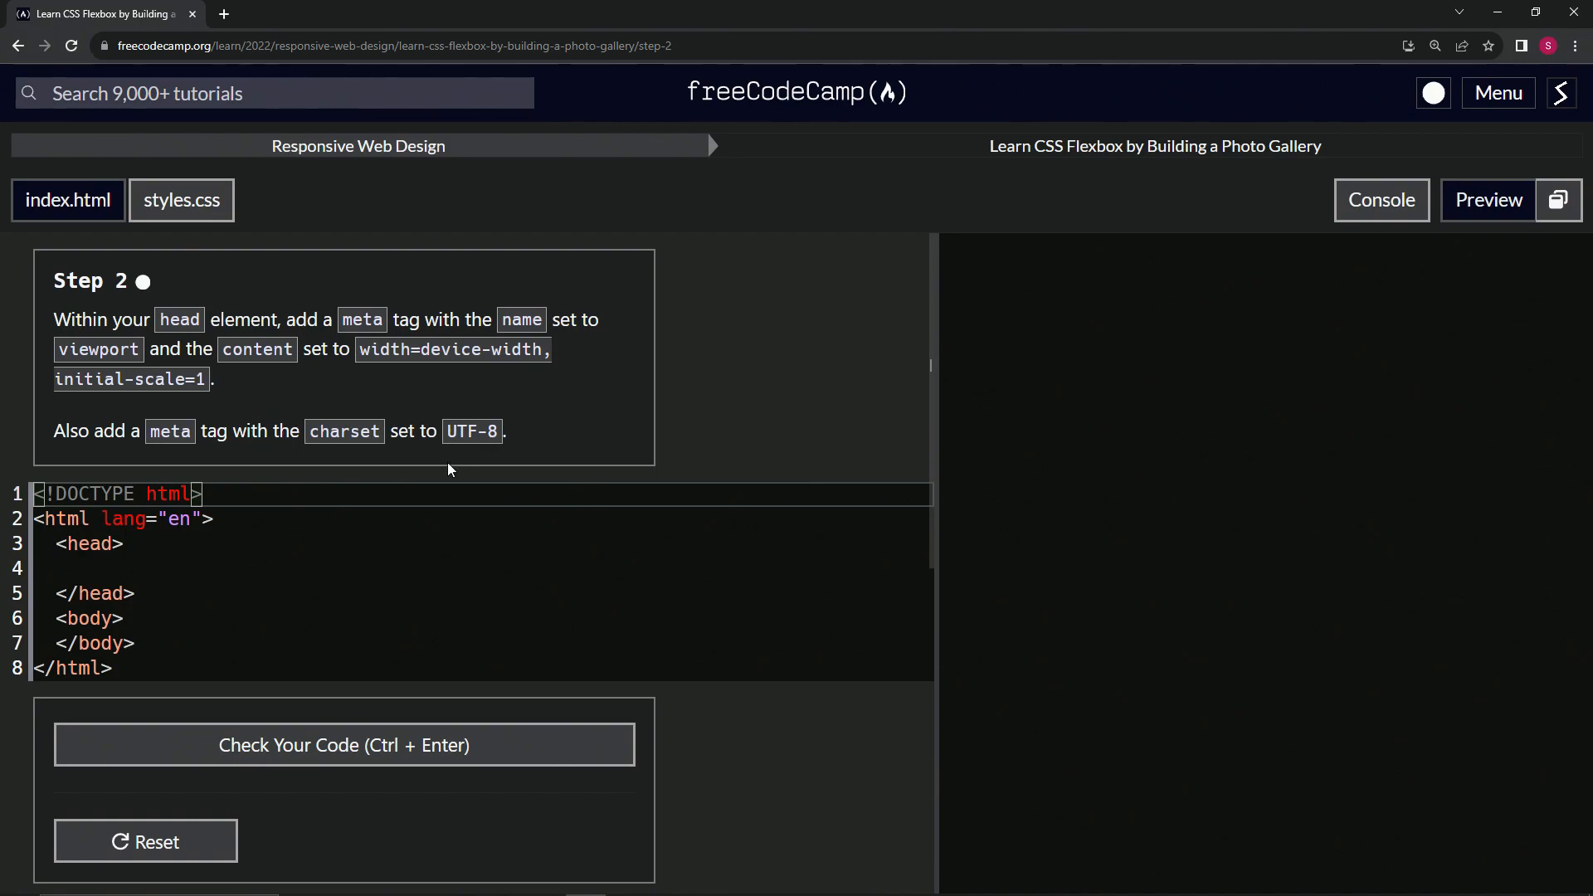
mouse_move(272, 391)
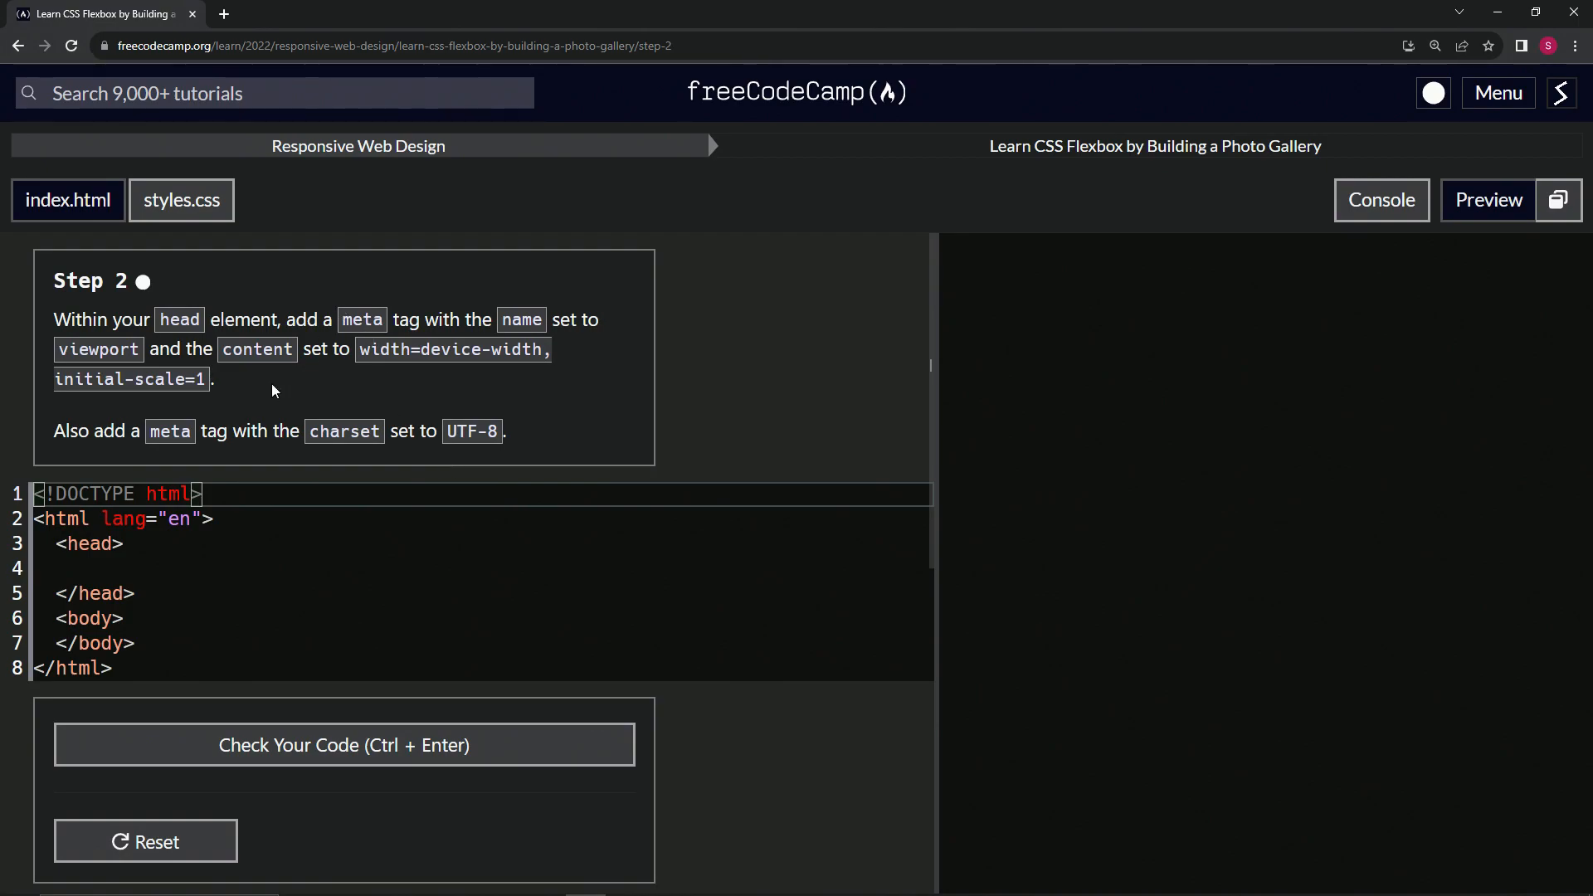
Step: Add a meta name='viewport' tag in the head, writing content 'width=device-width,initial-'
text(<)
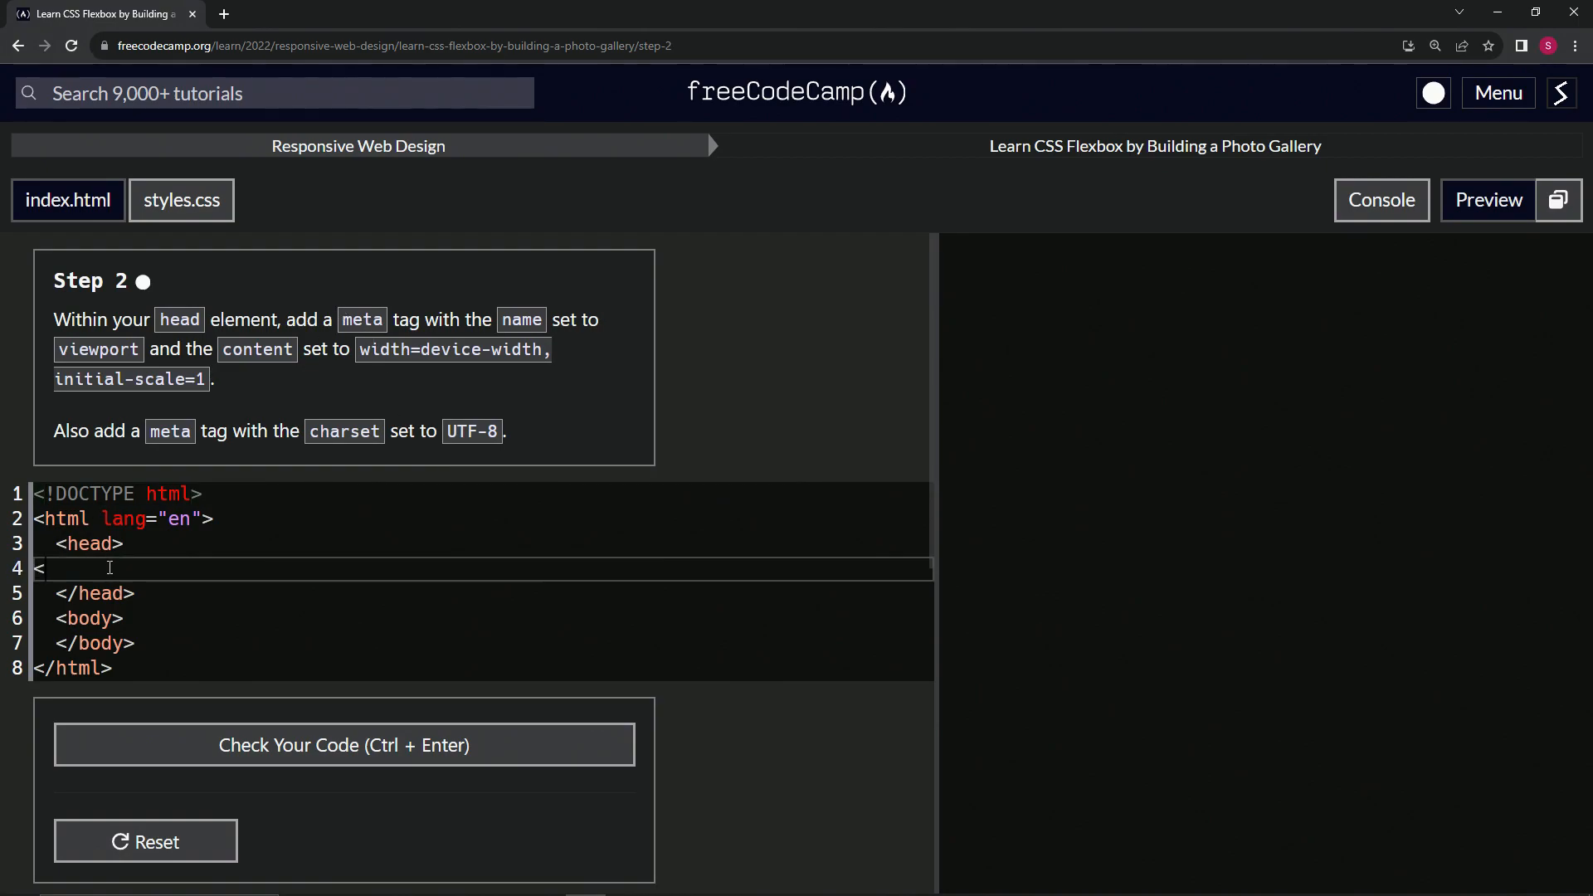
key(Backspace)
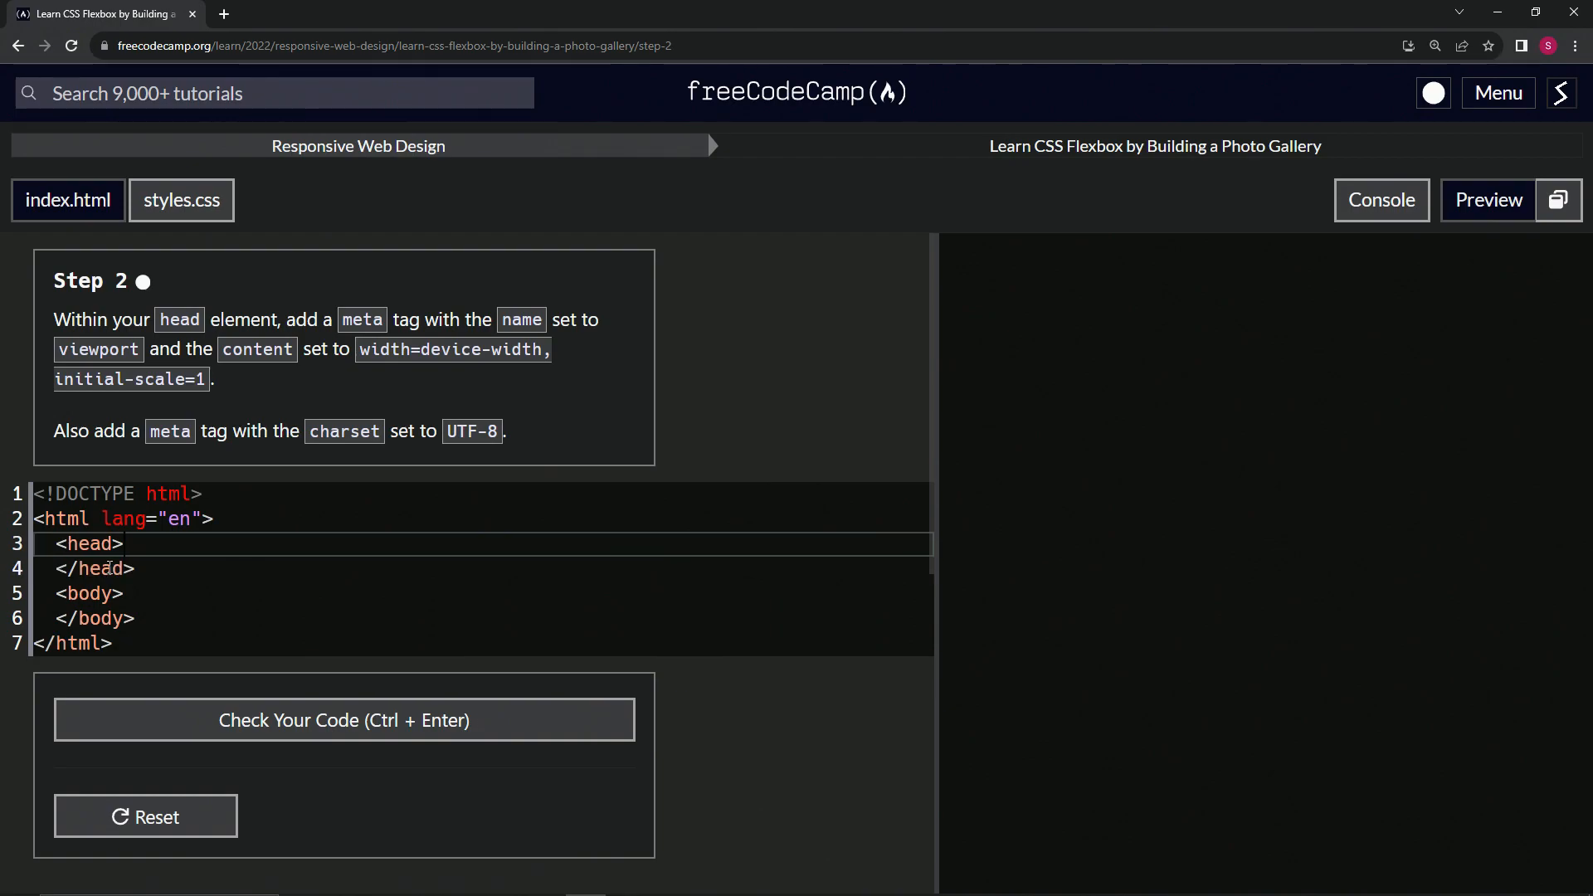
text(<meta >)
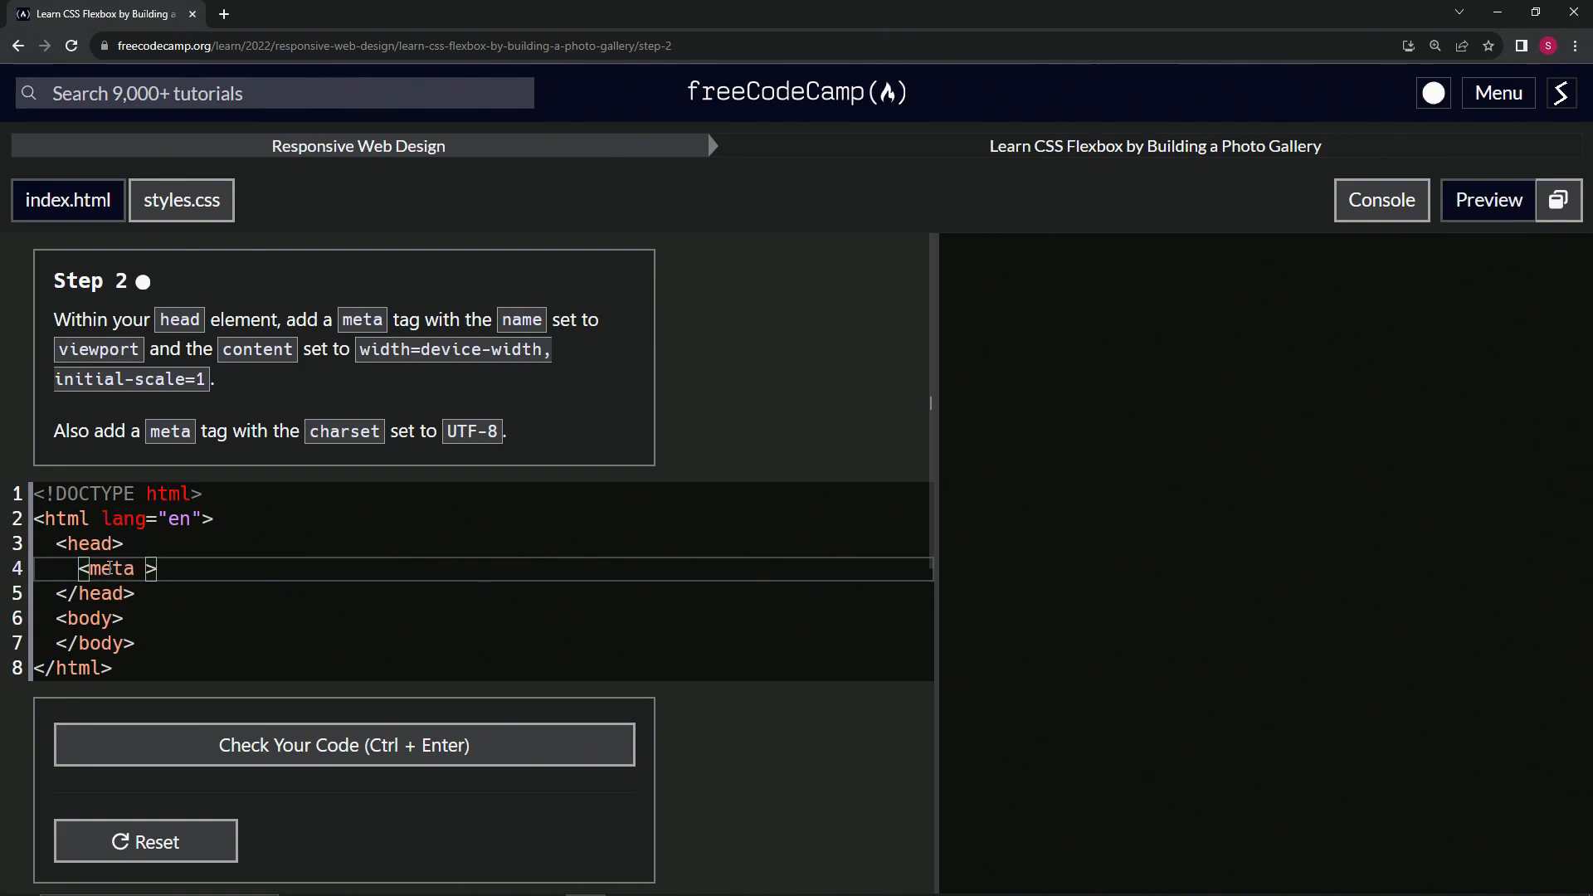
text(name='vie')
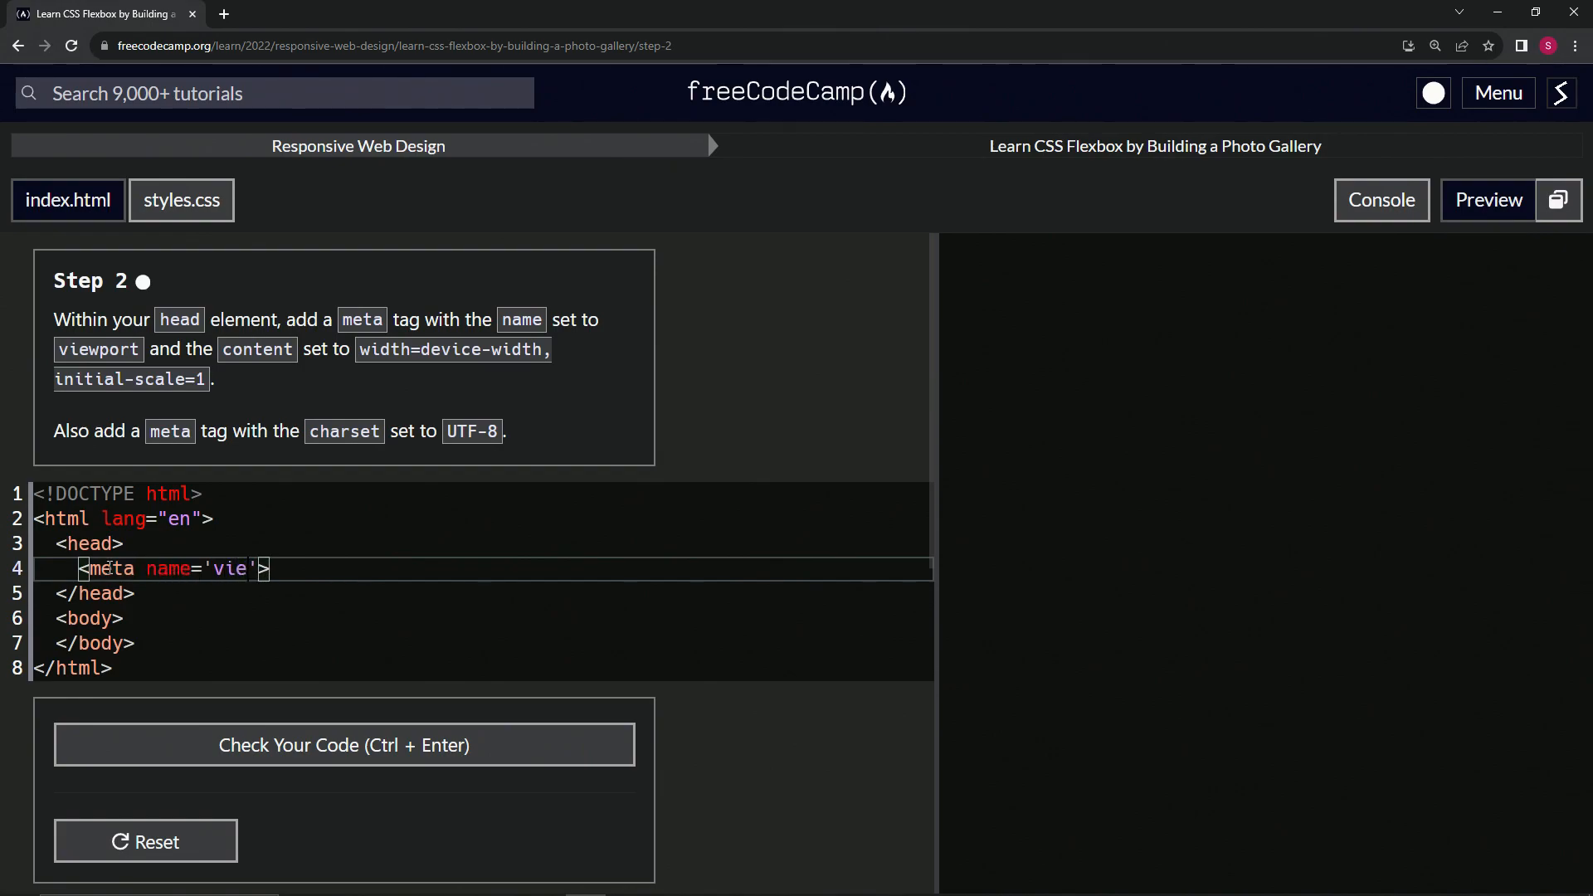
text(wport)
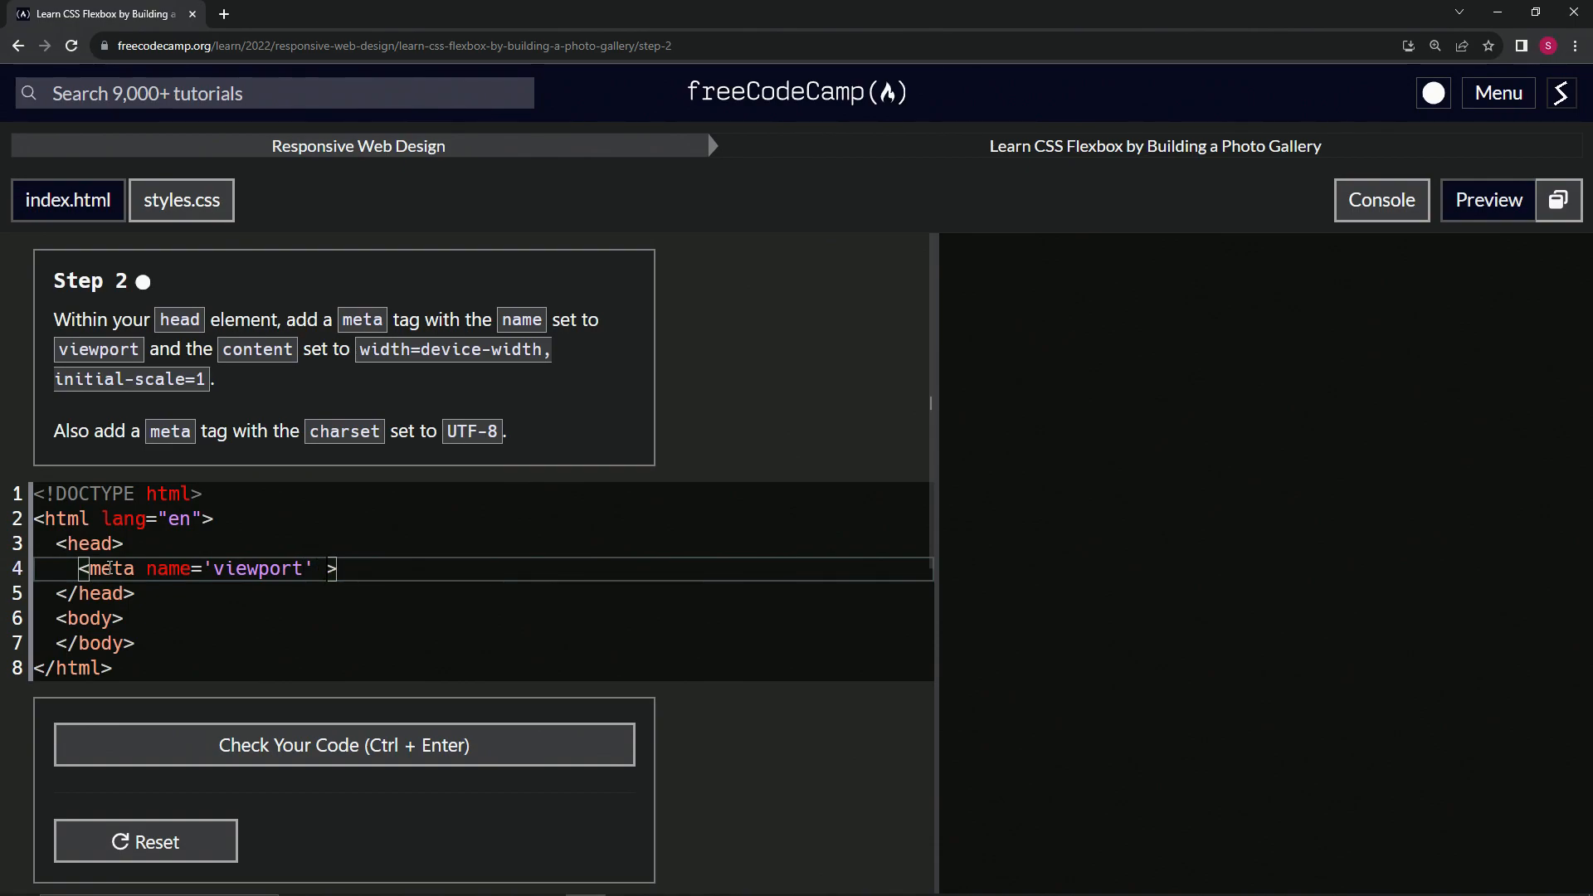
text(content=')
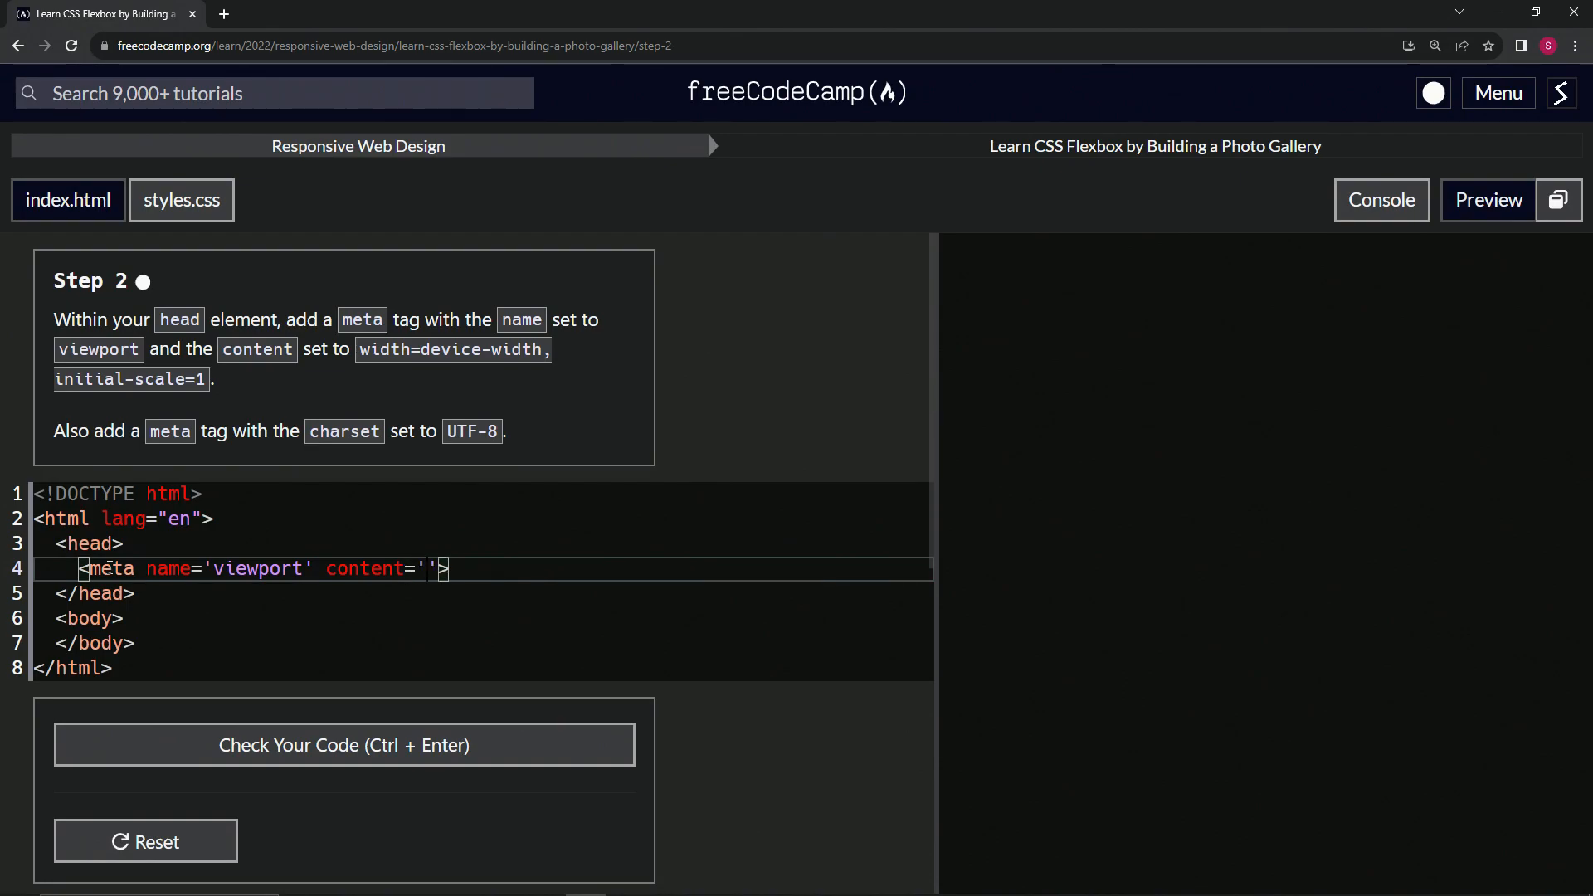
text(width)
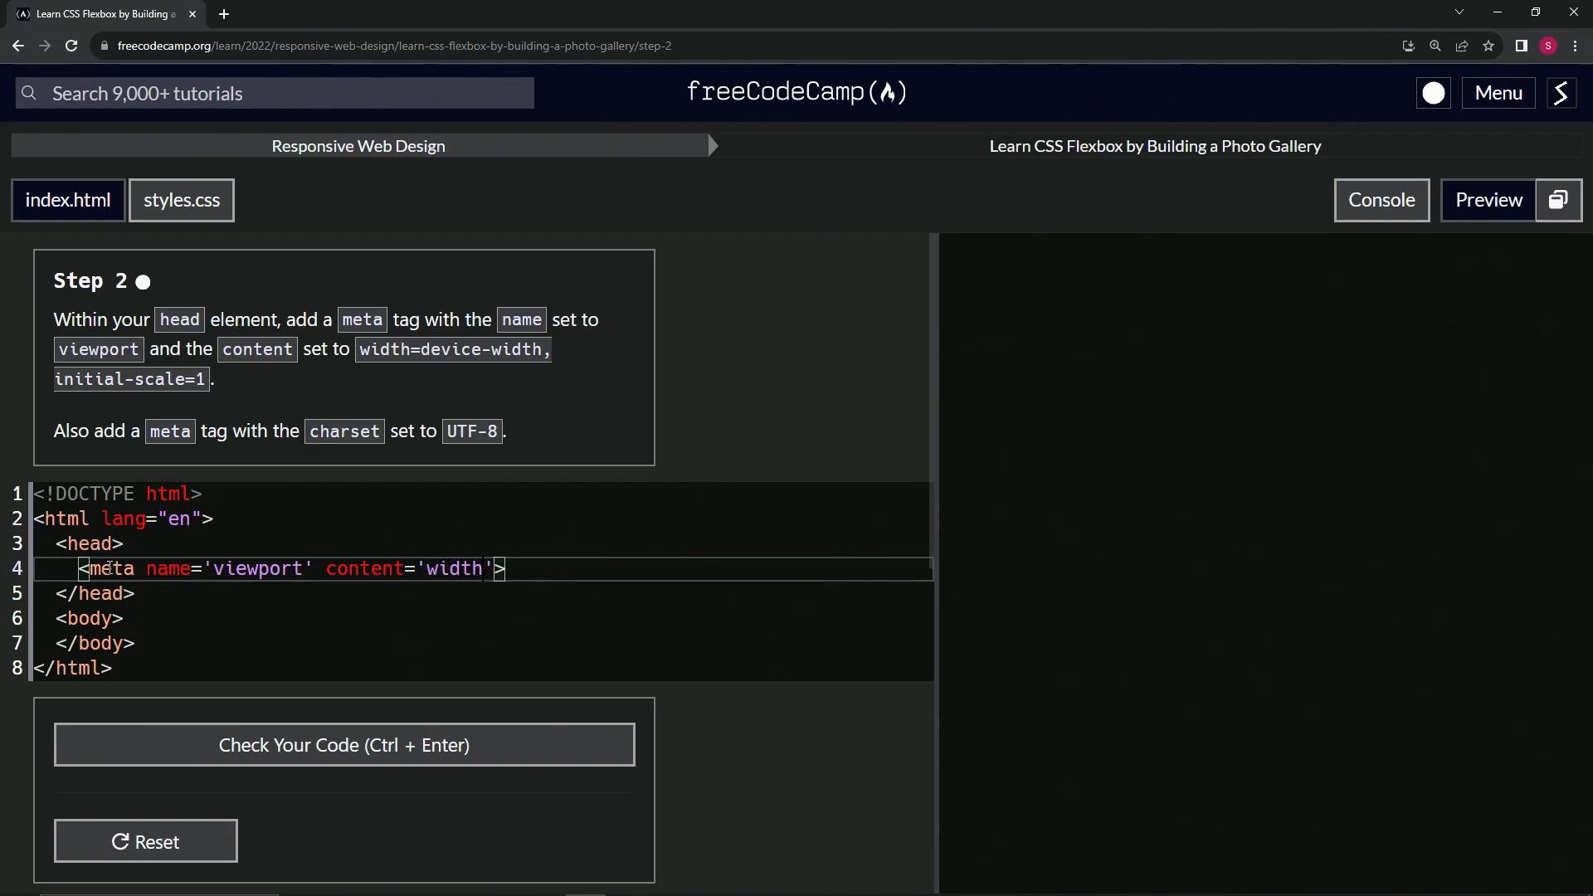
text(de)
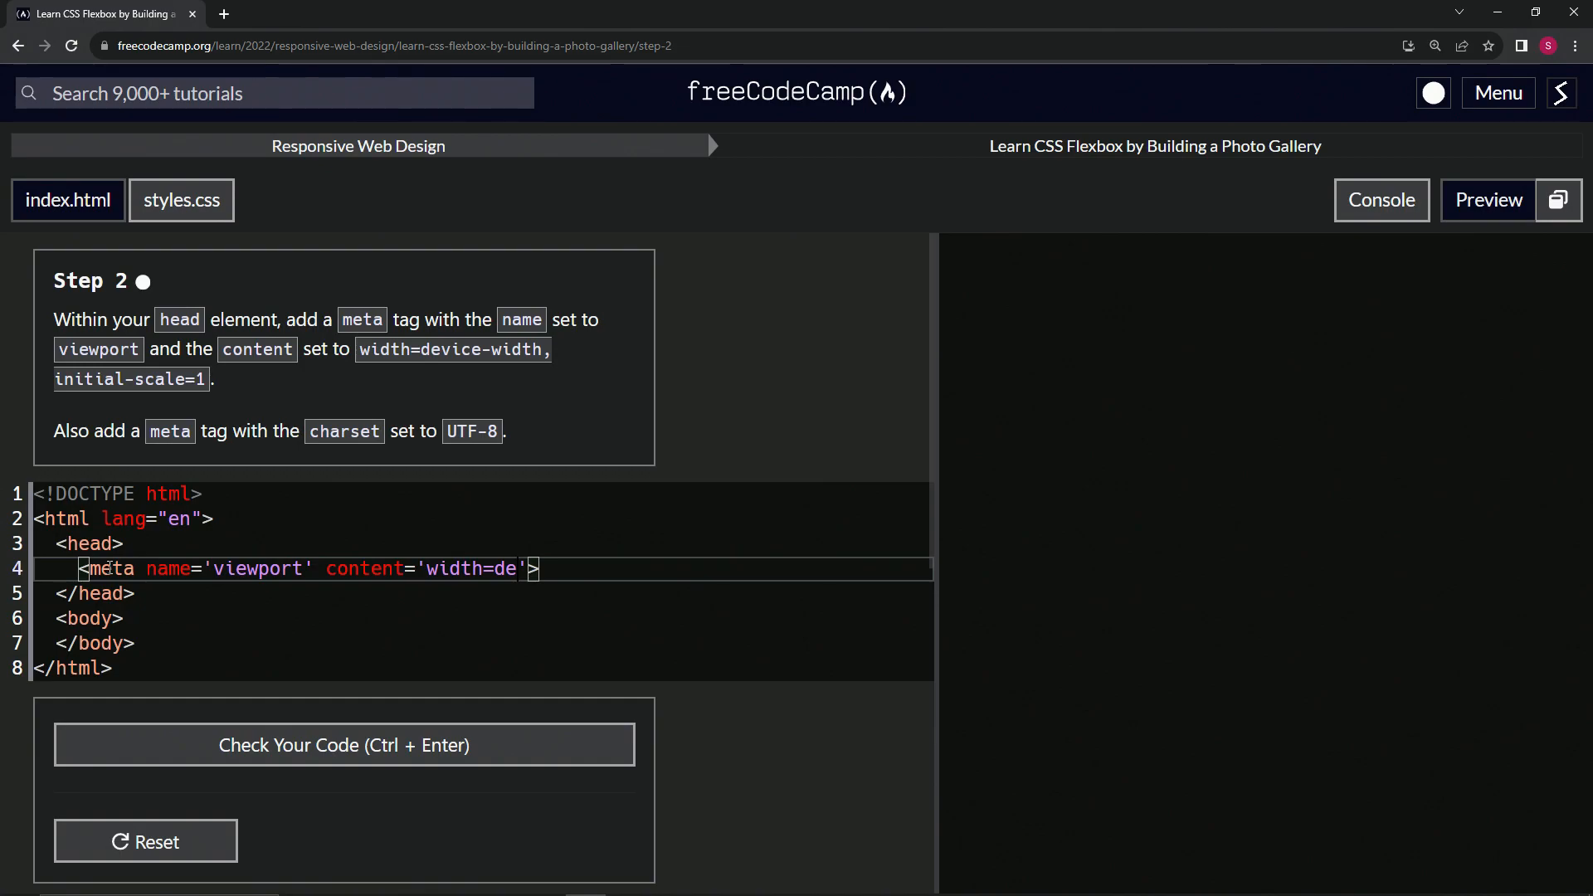
text(vice-)
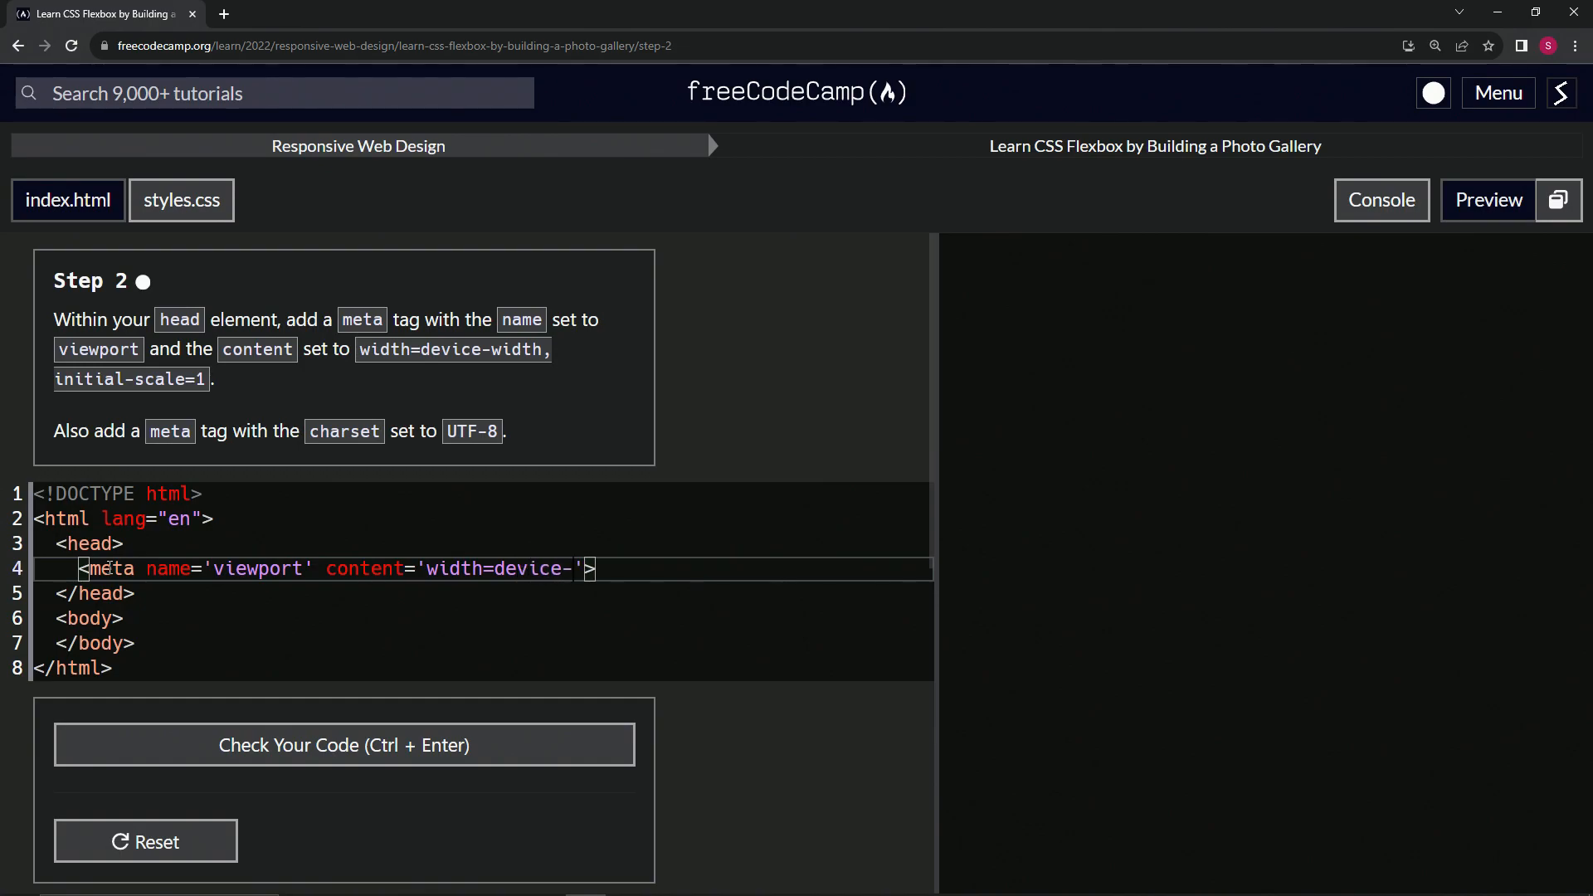
text(width,)
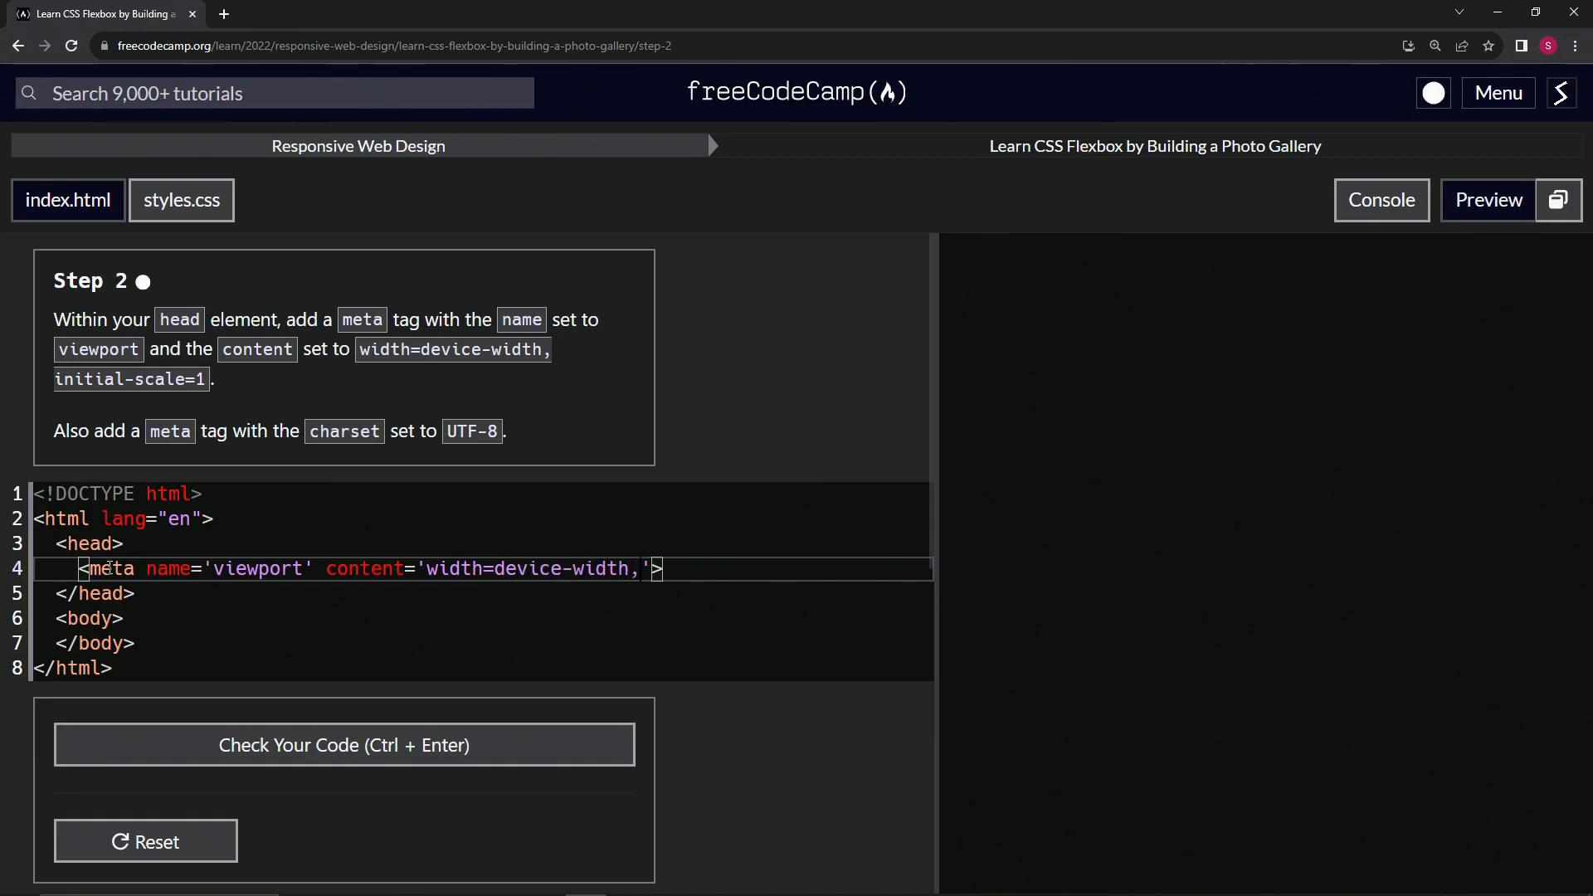
text(initia)
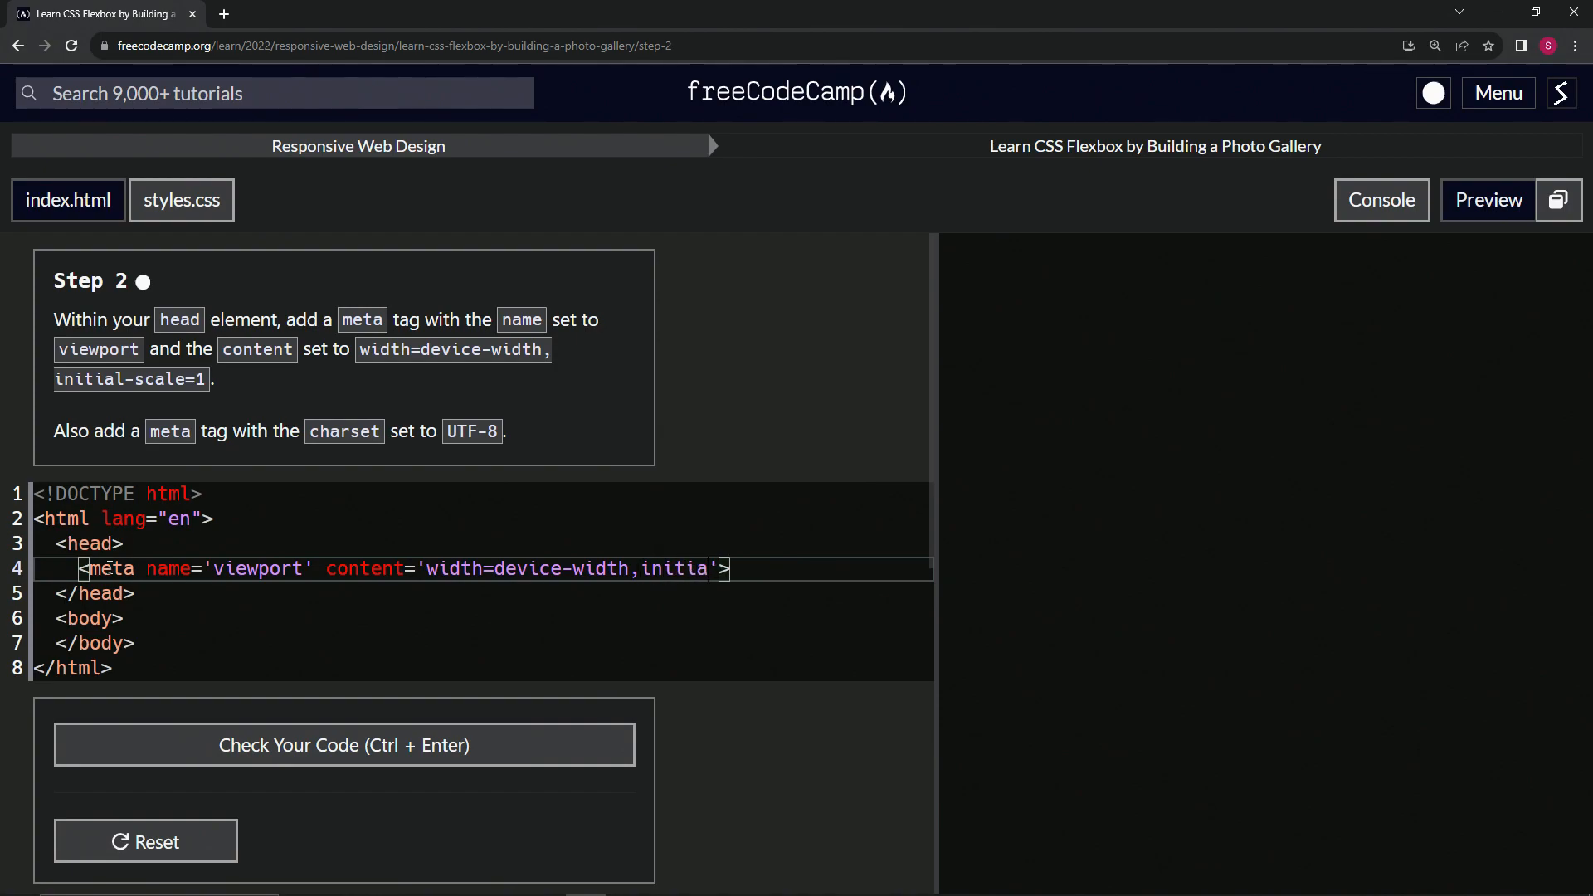
text(l-scale=1)
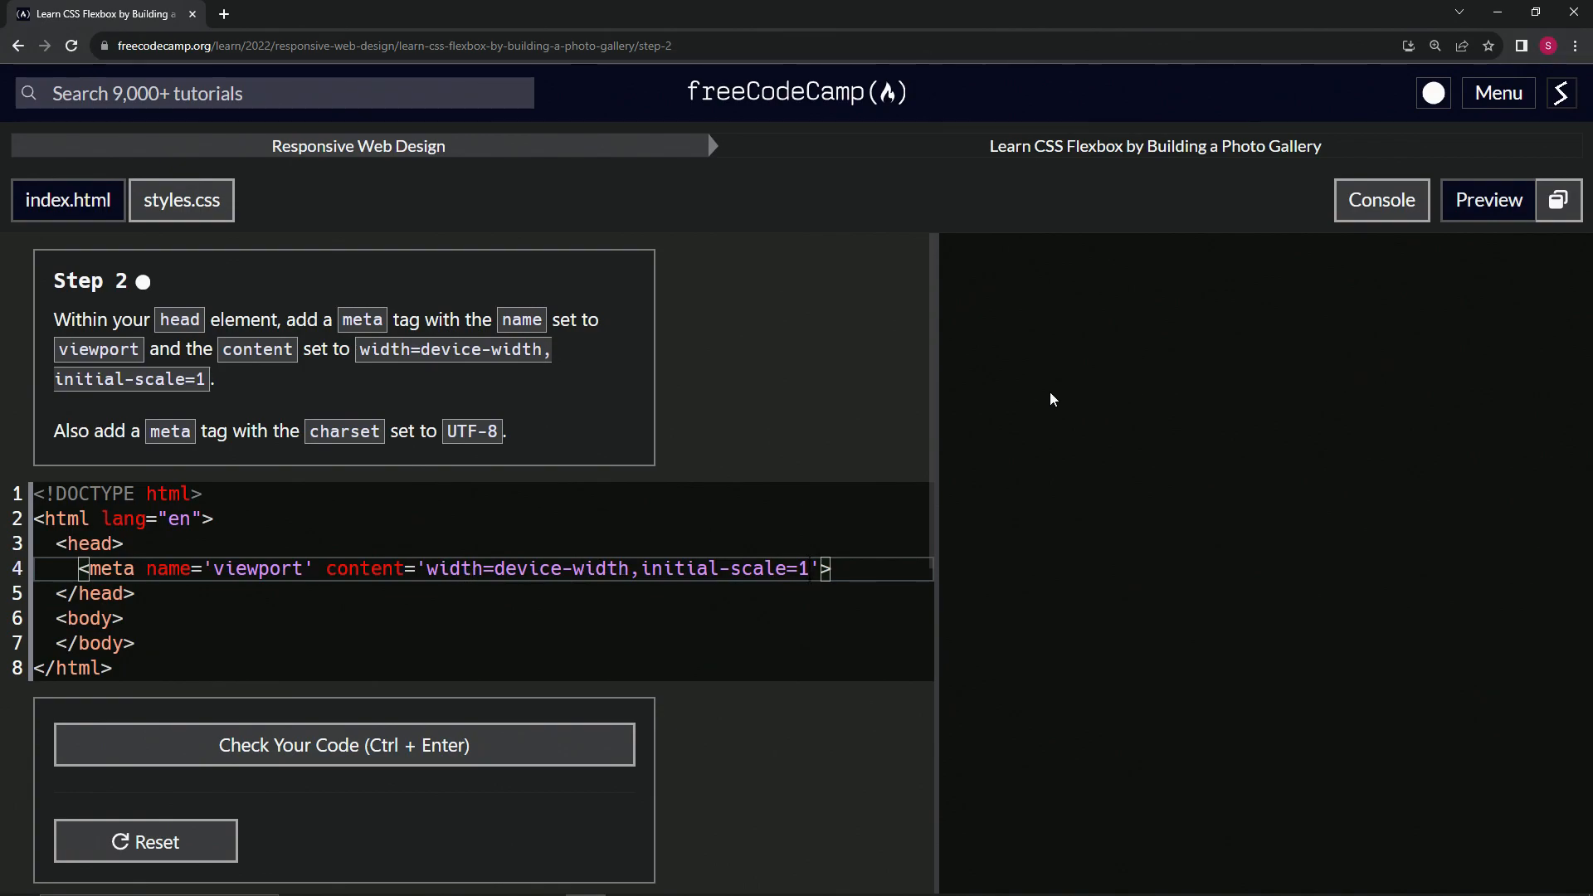
mouse_move(1267, 429)
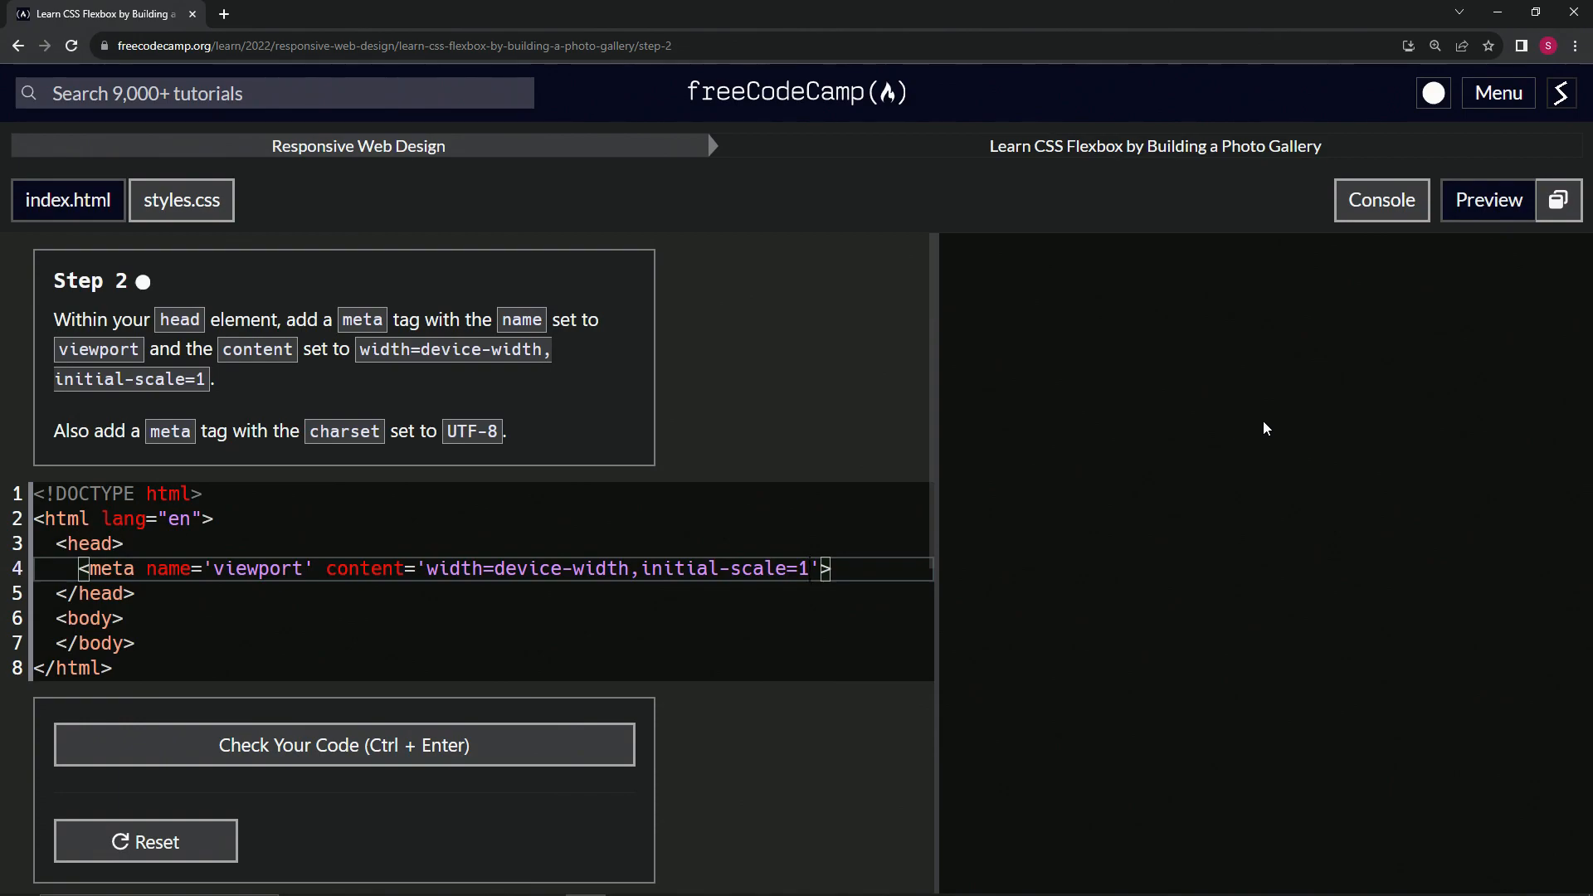
mouse_move(1113, 430)
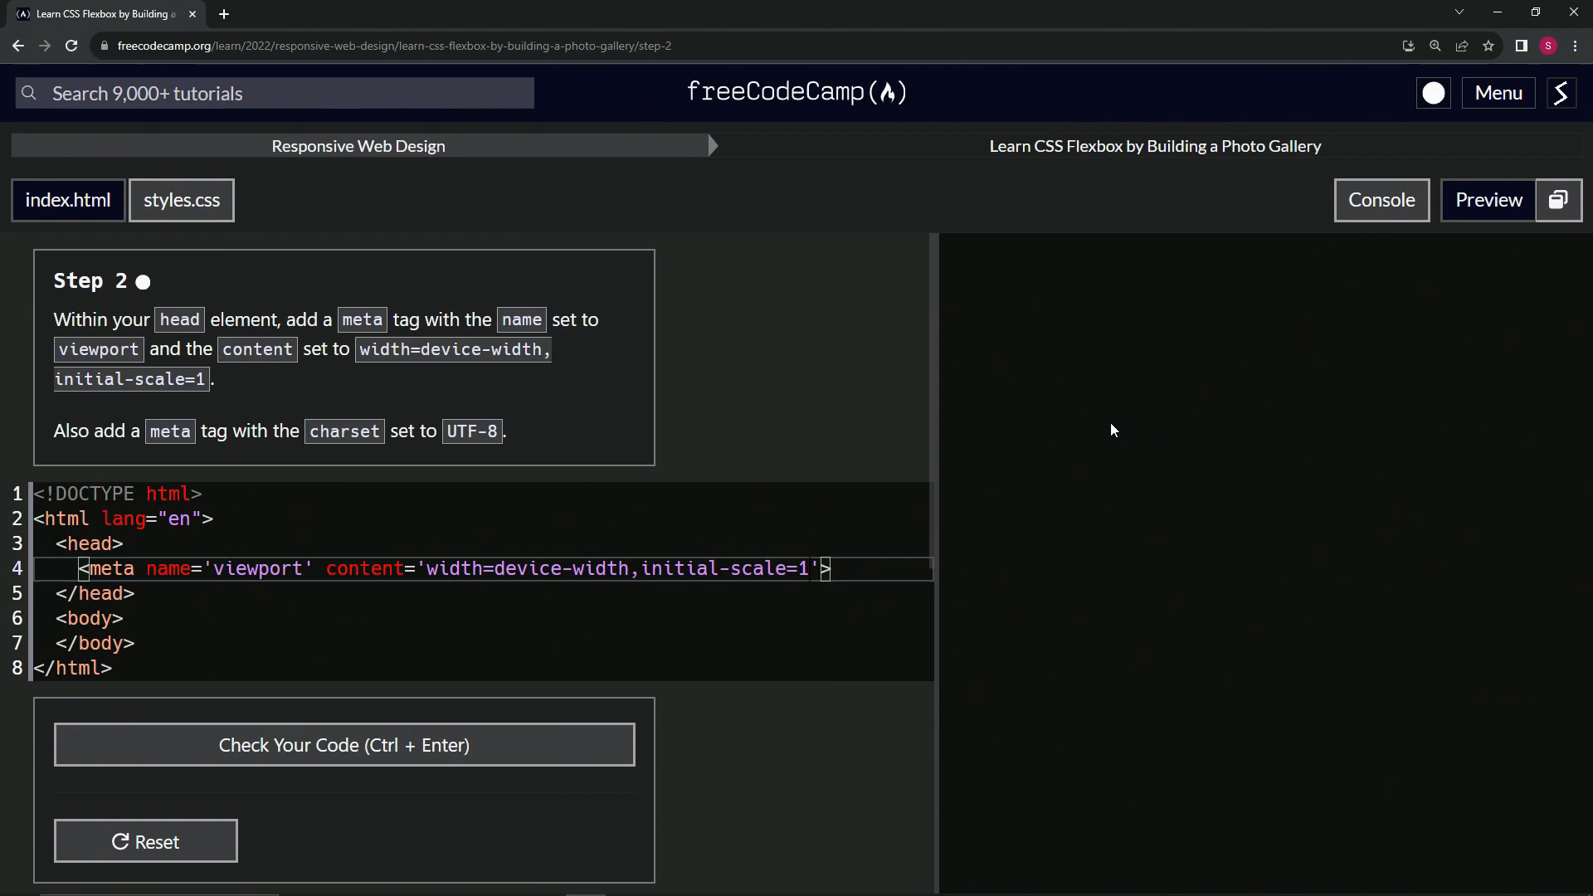
mouse_move(1290, 424)
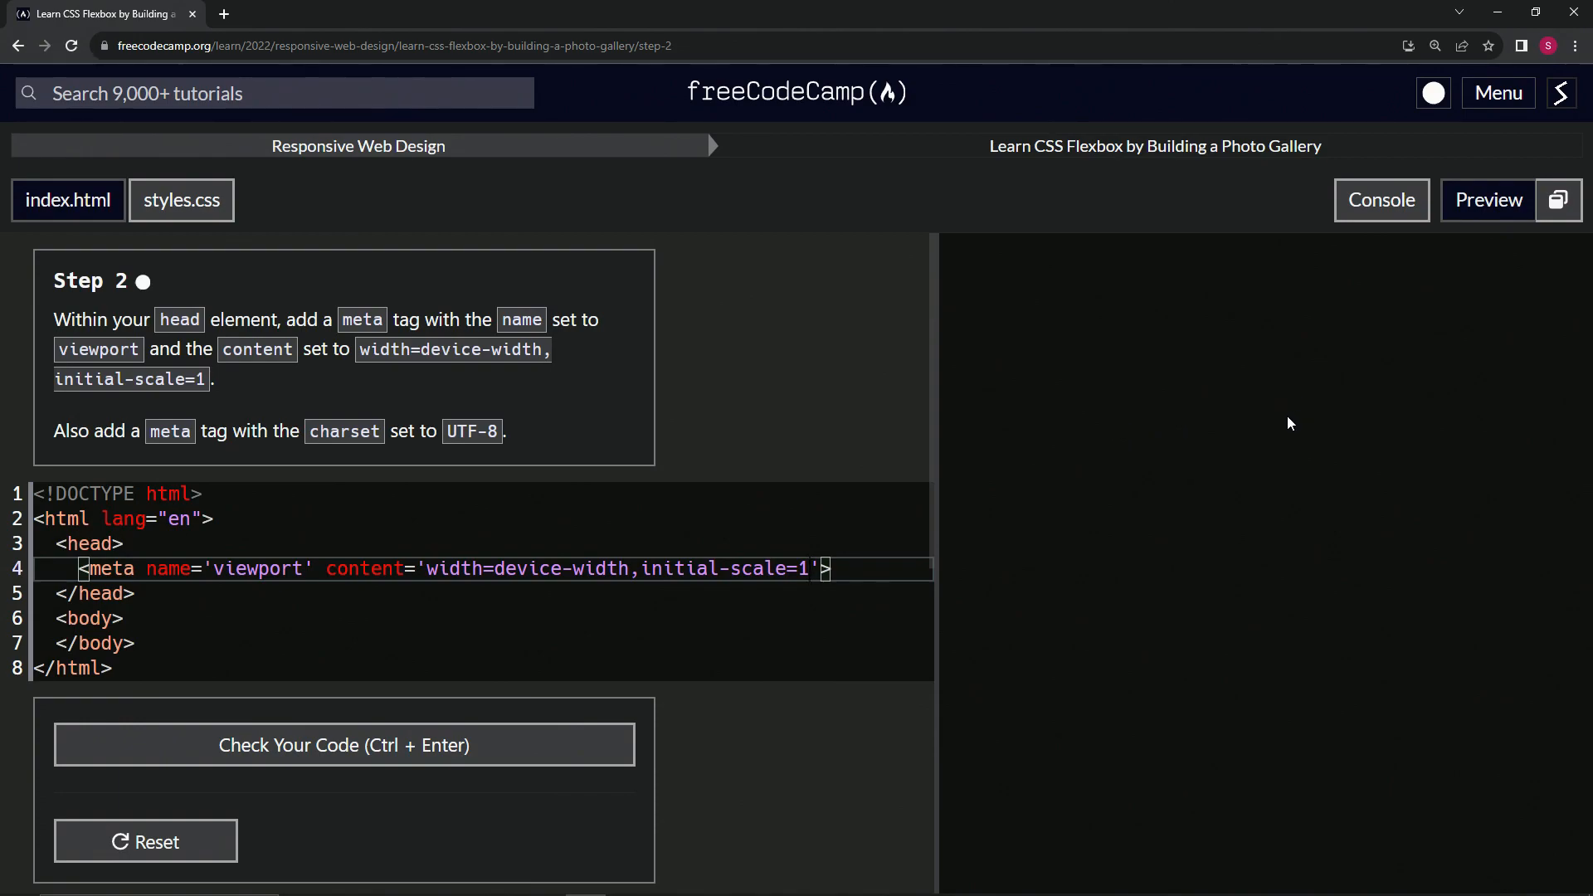
mouse_move(739, 559)
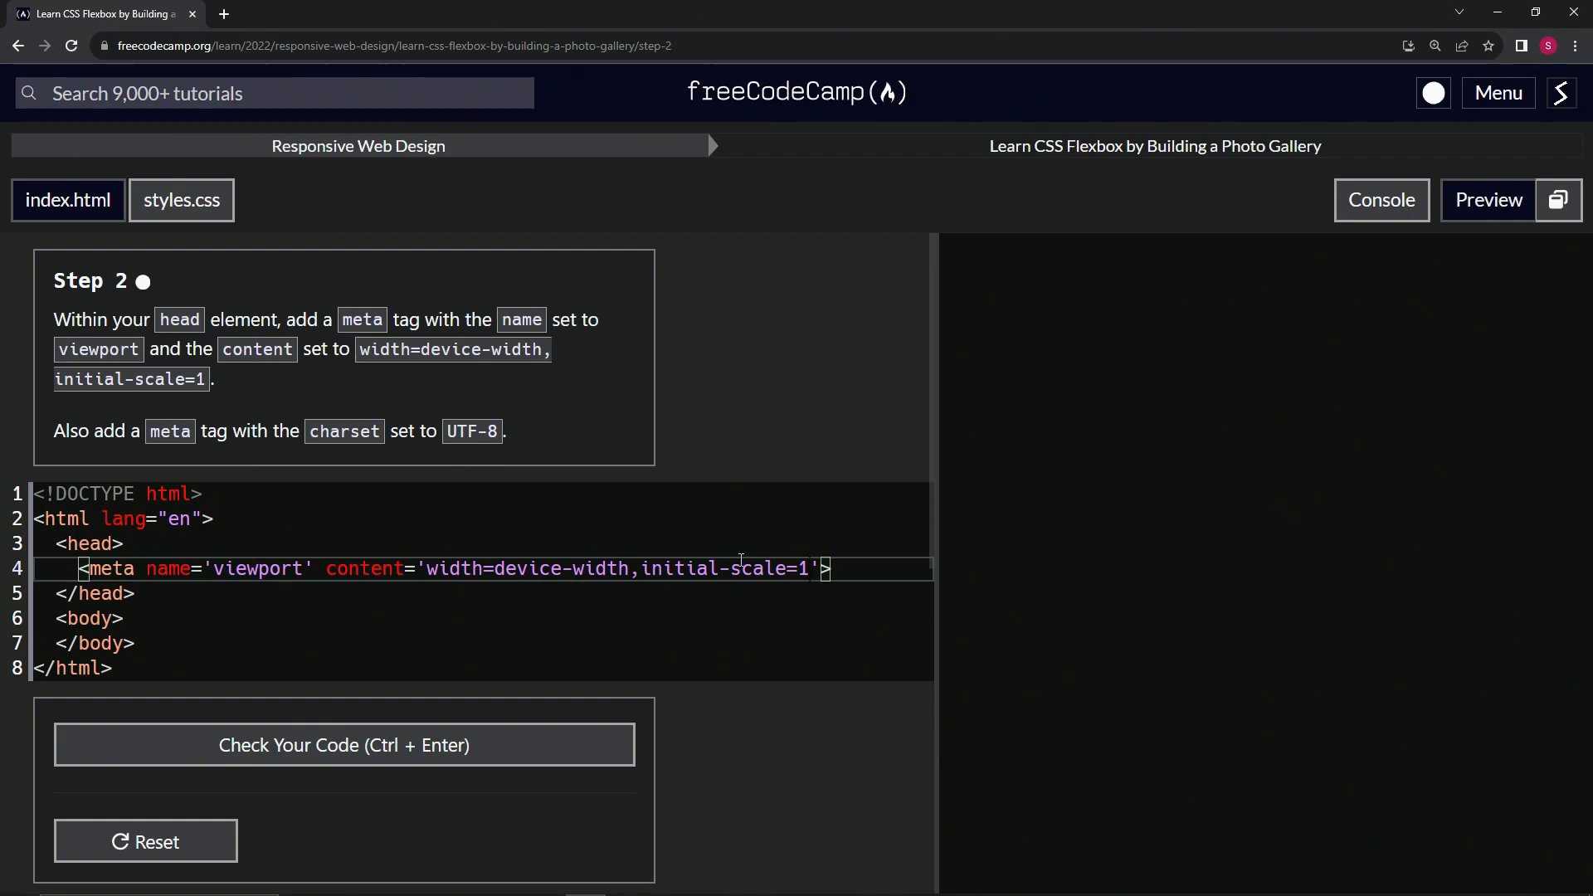
mouse_move(1166, 417)
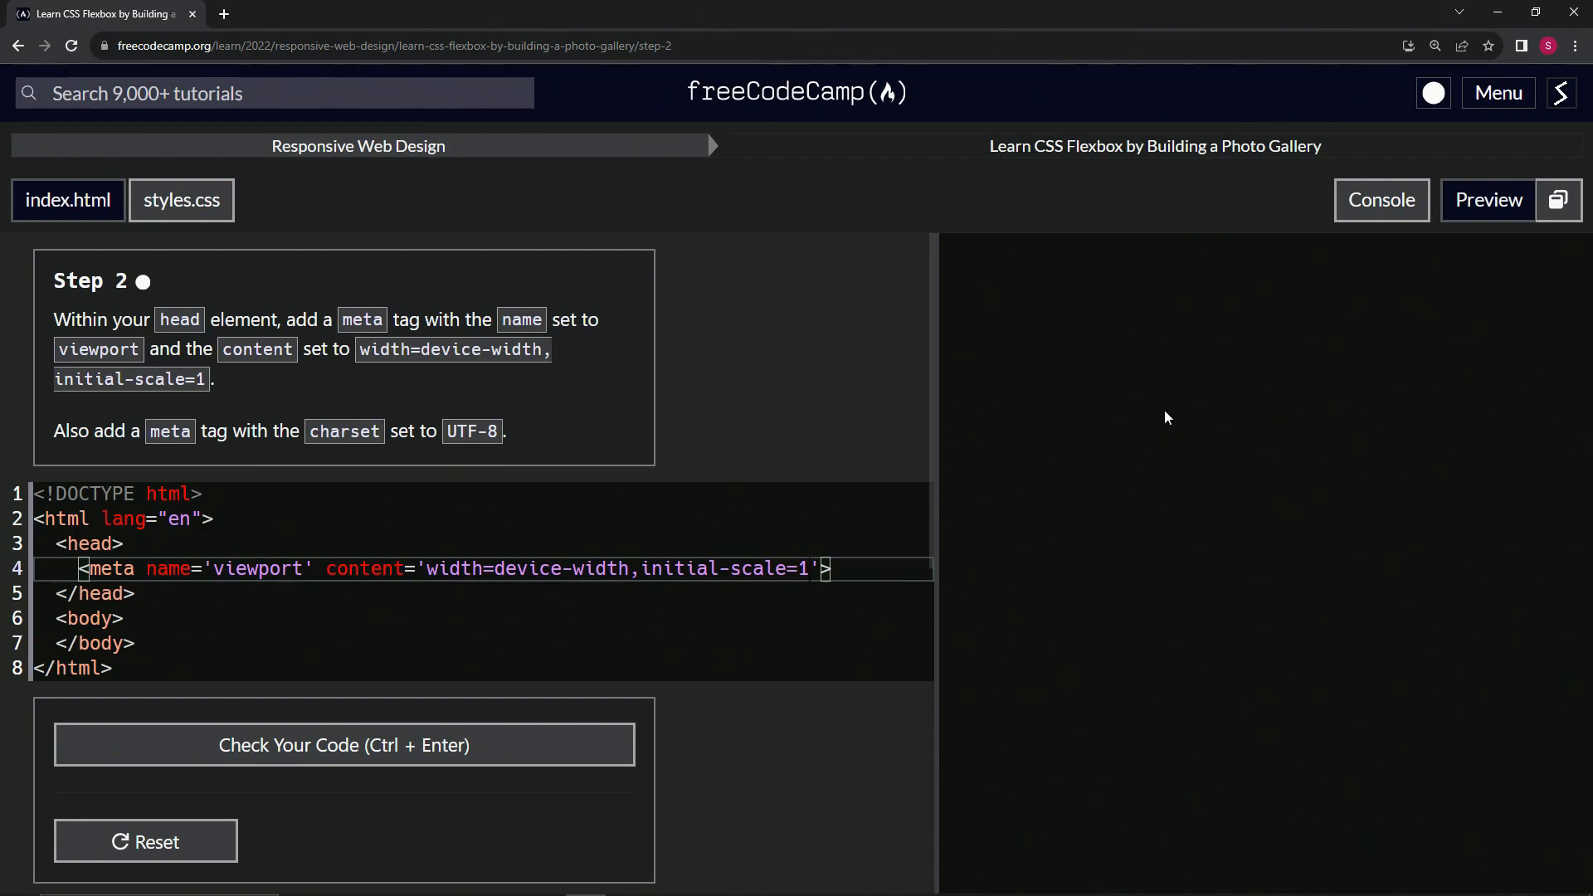
mouse_move(1265, 449)
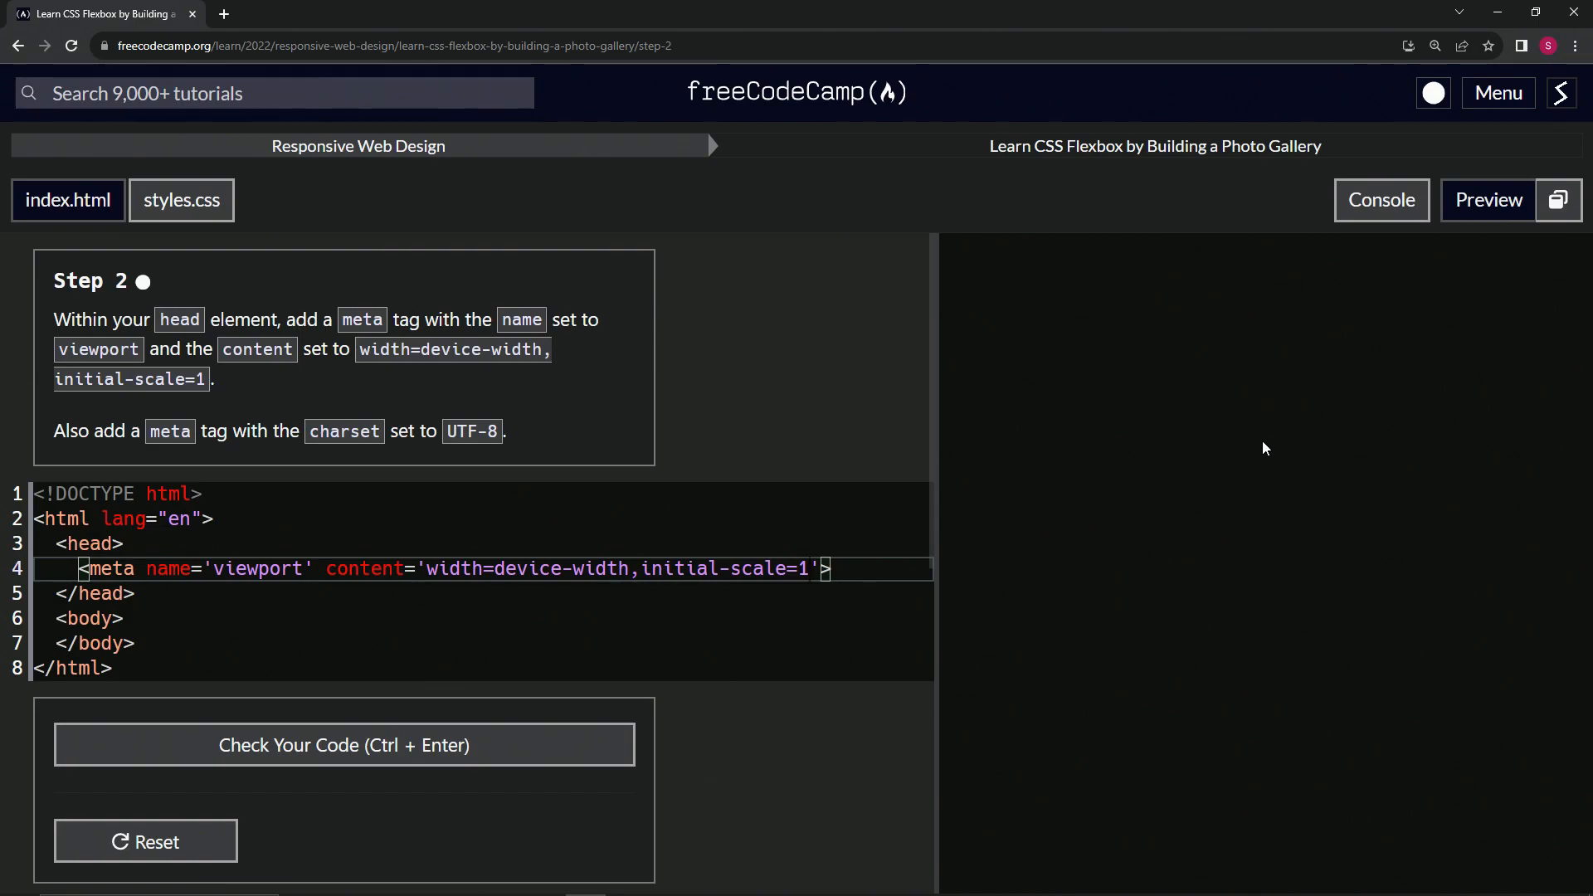
mouse_move(1219, 417)
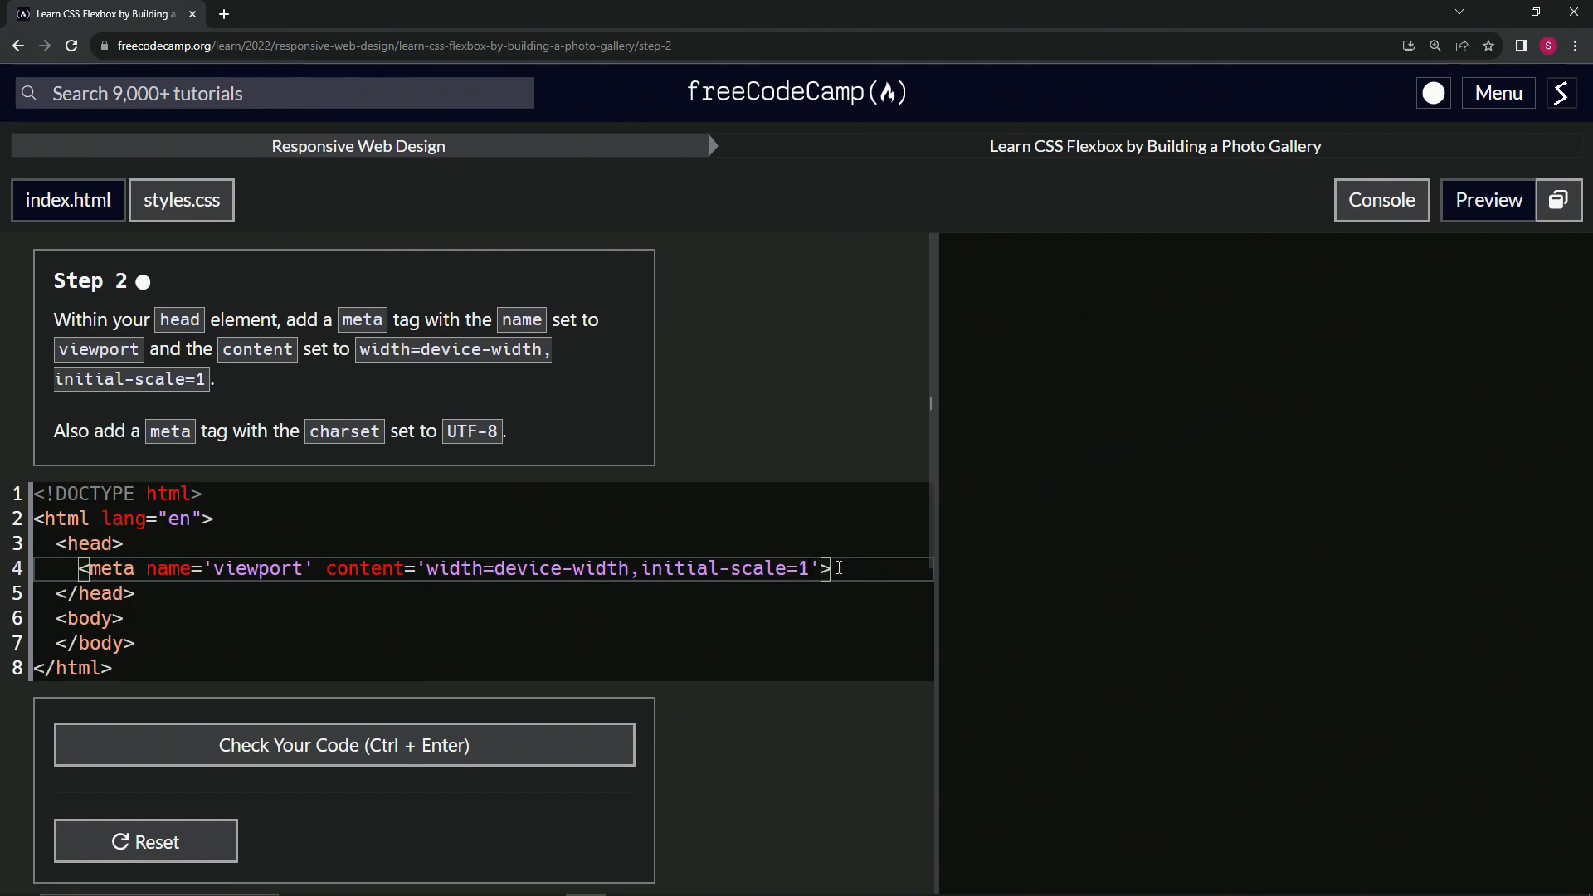
Step: Write a <meta charset='utf-8'> tag on the line below the viewport tag
text(<meta)
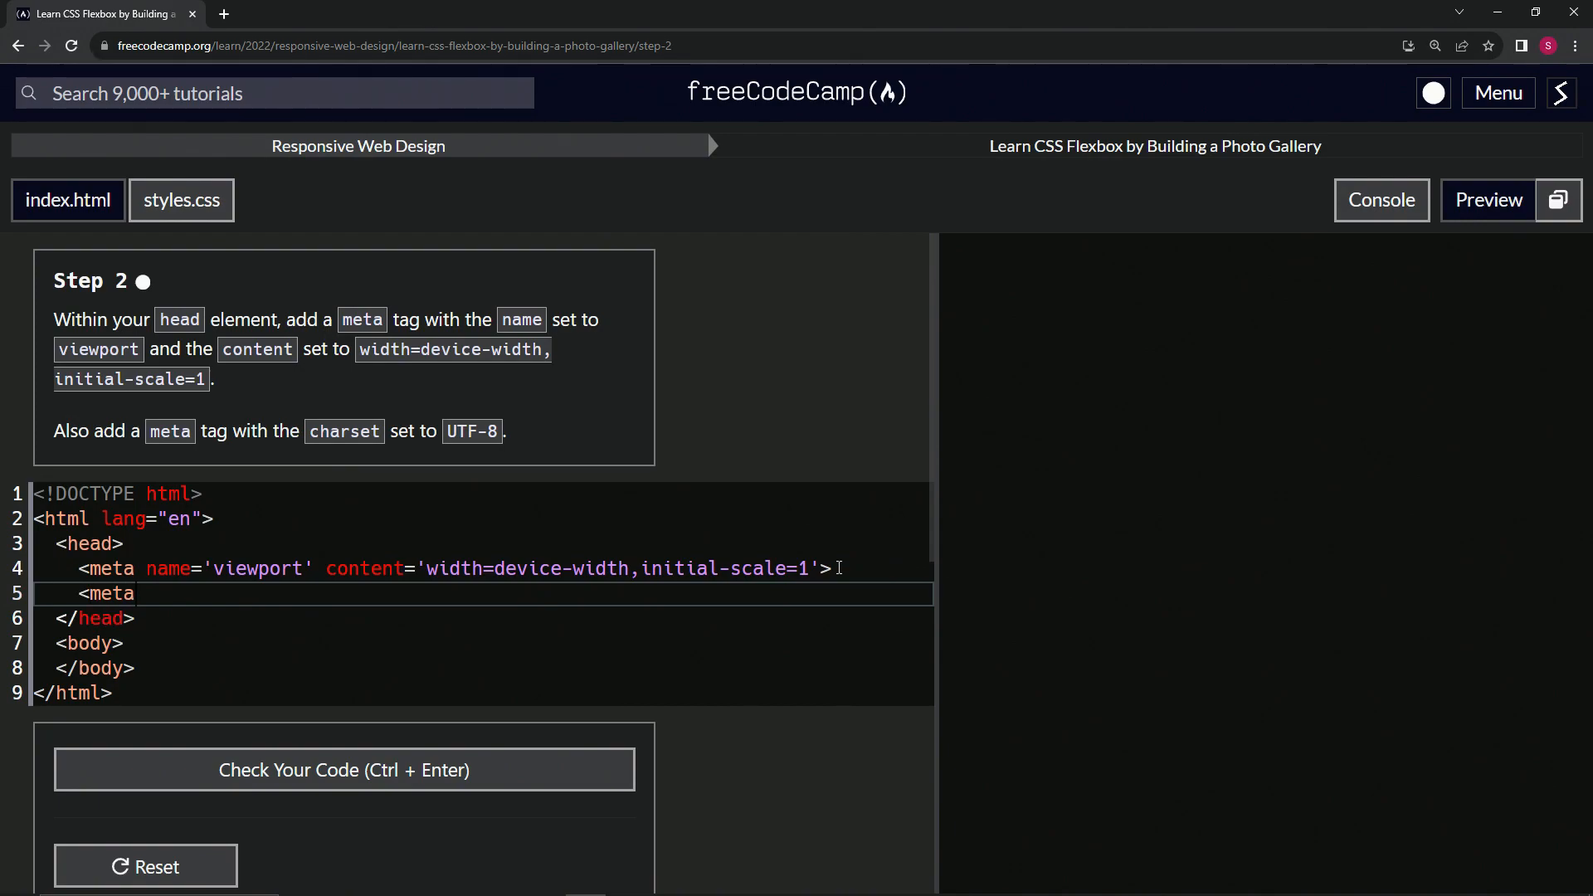
text(>)
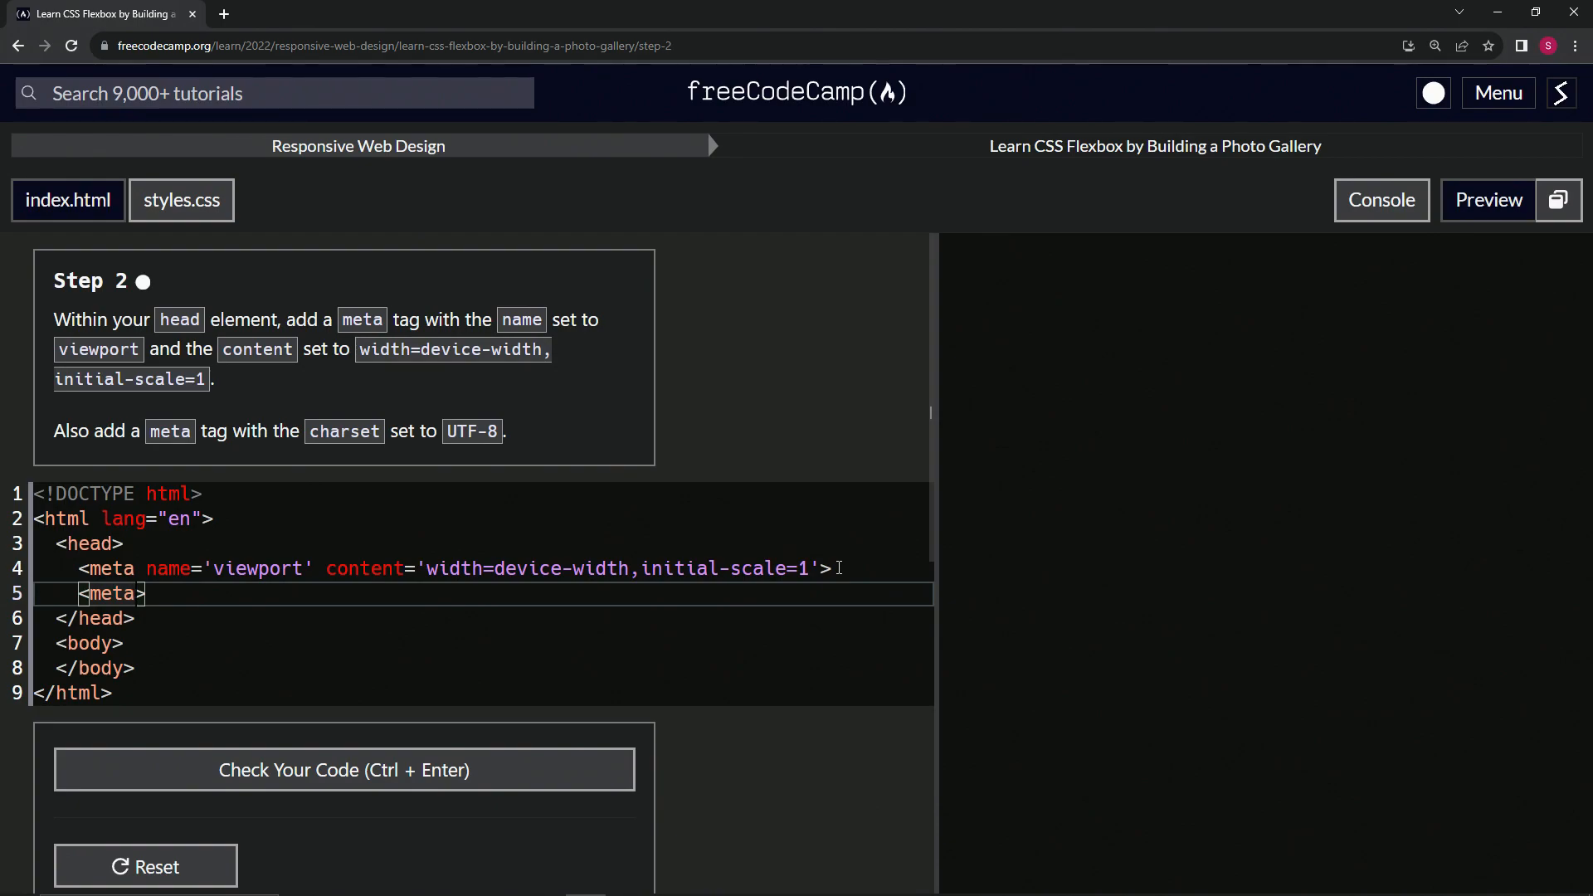
text(charset=)
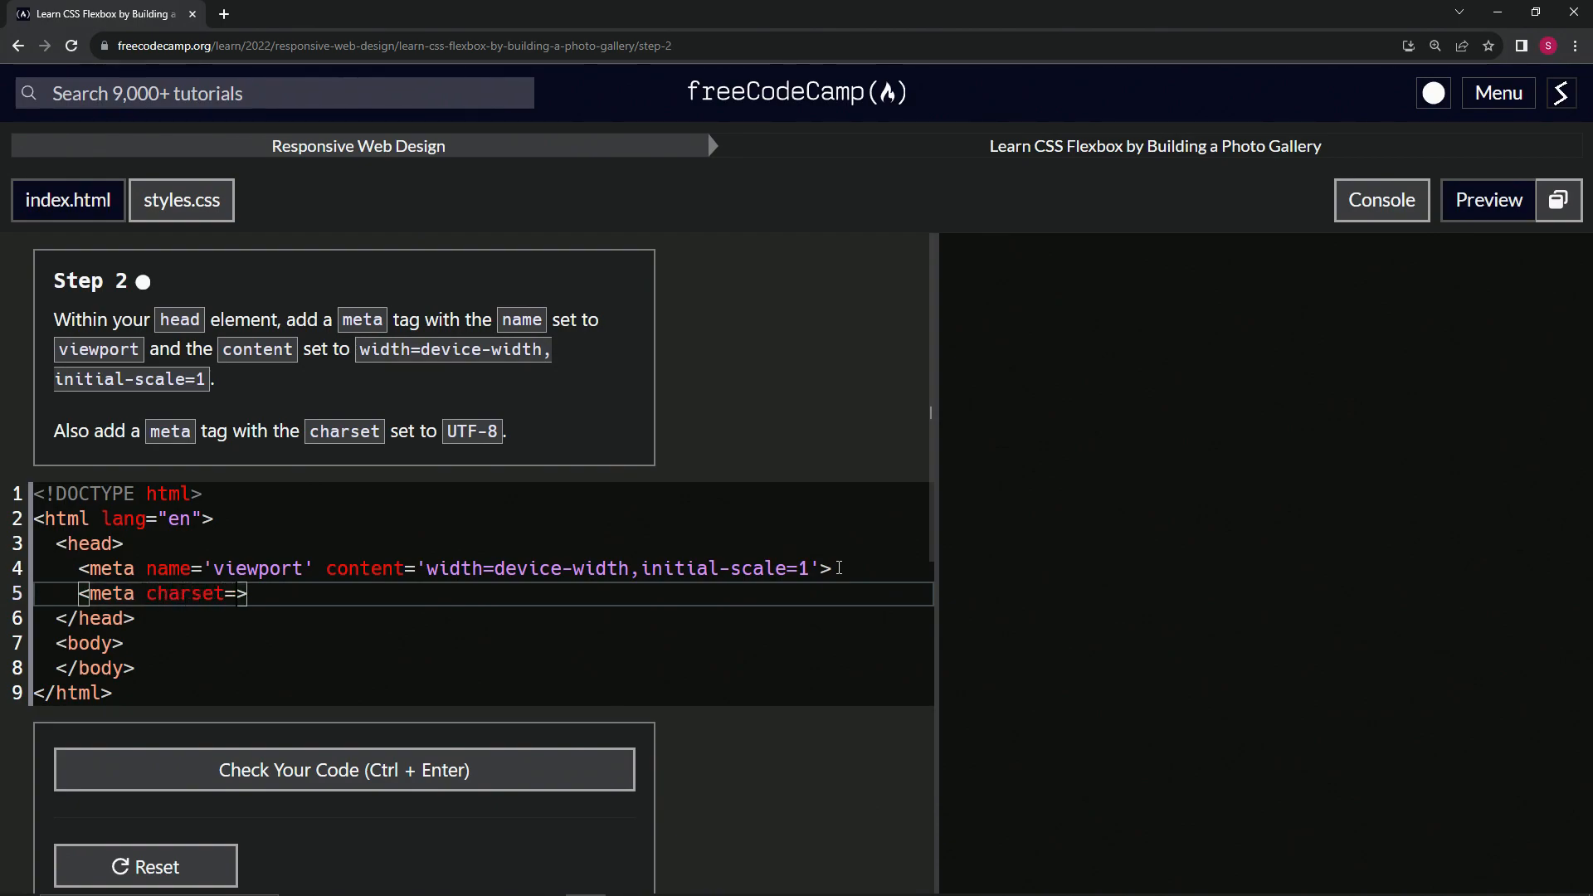
text('utf')
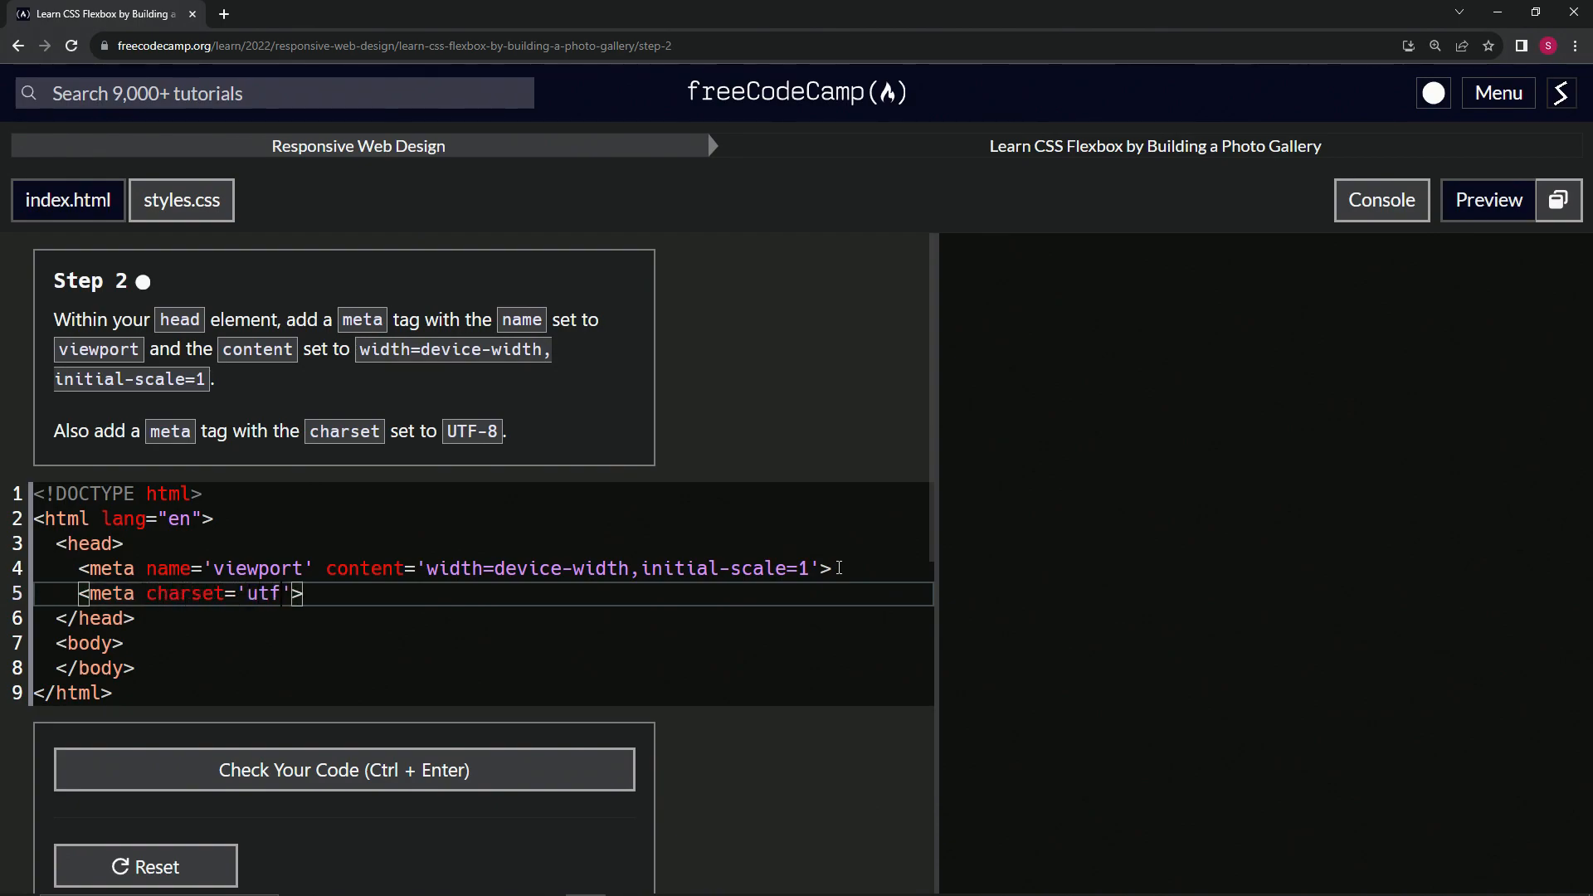
text(-)
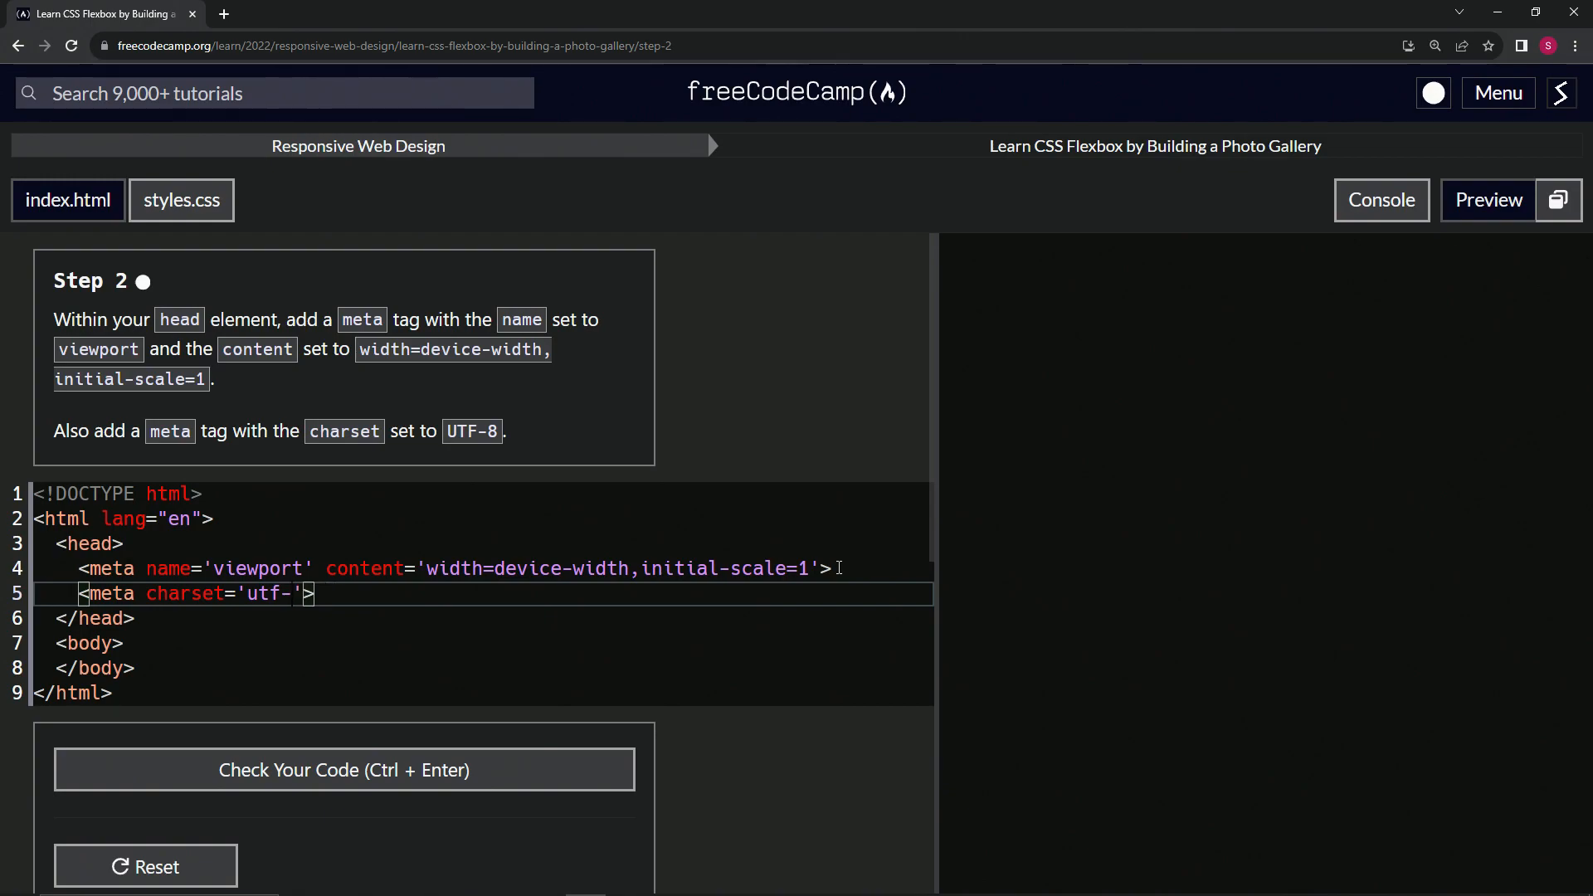
text(8)
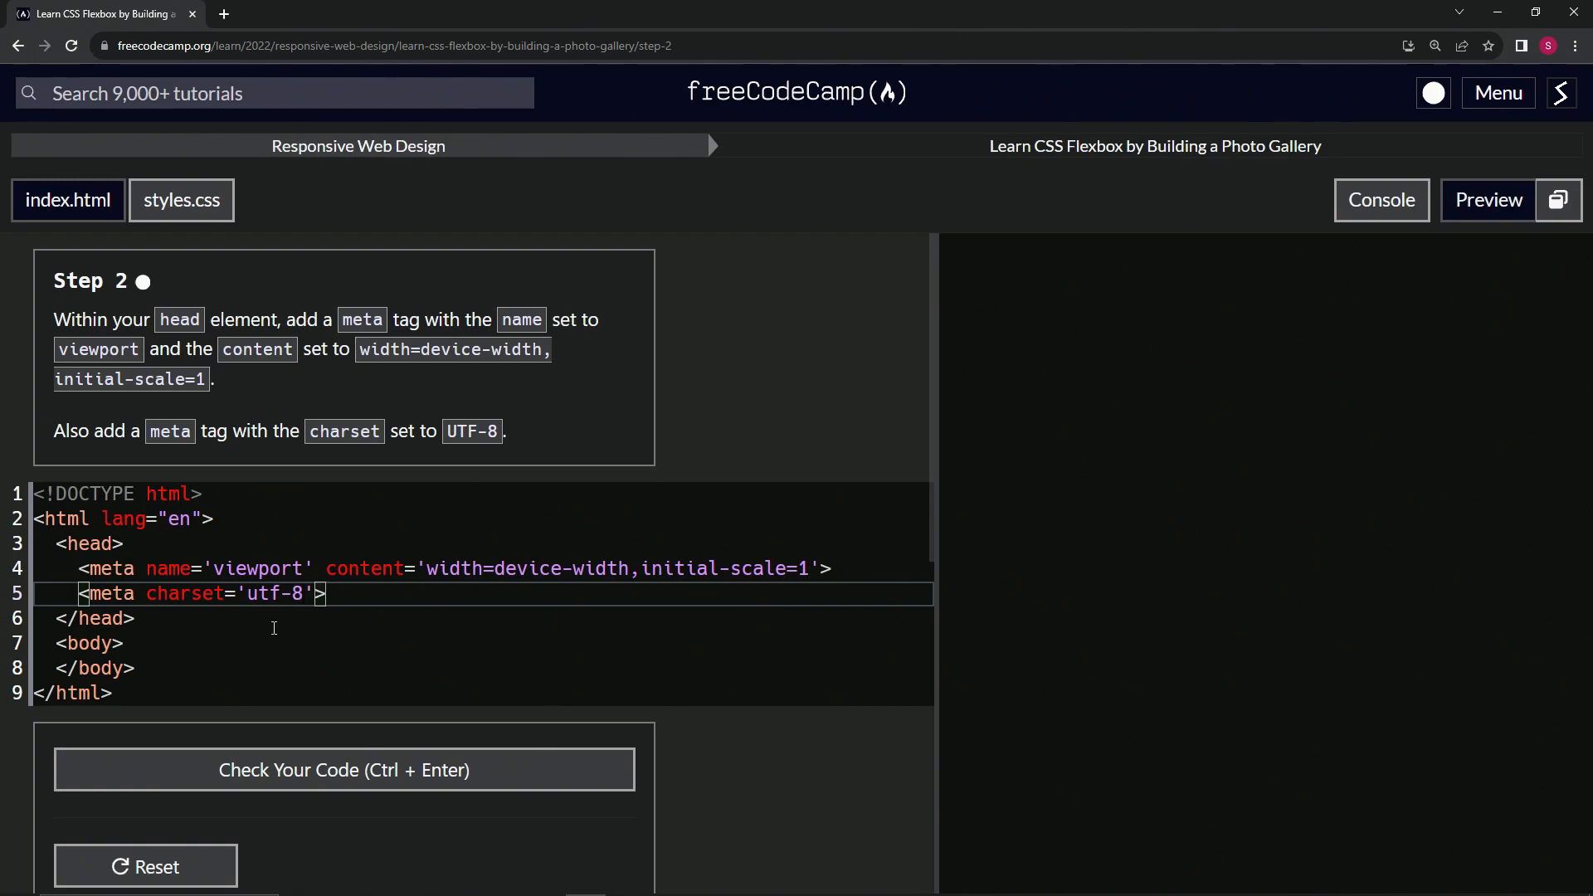
mouse_move(238, 519)
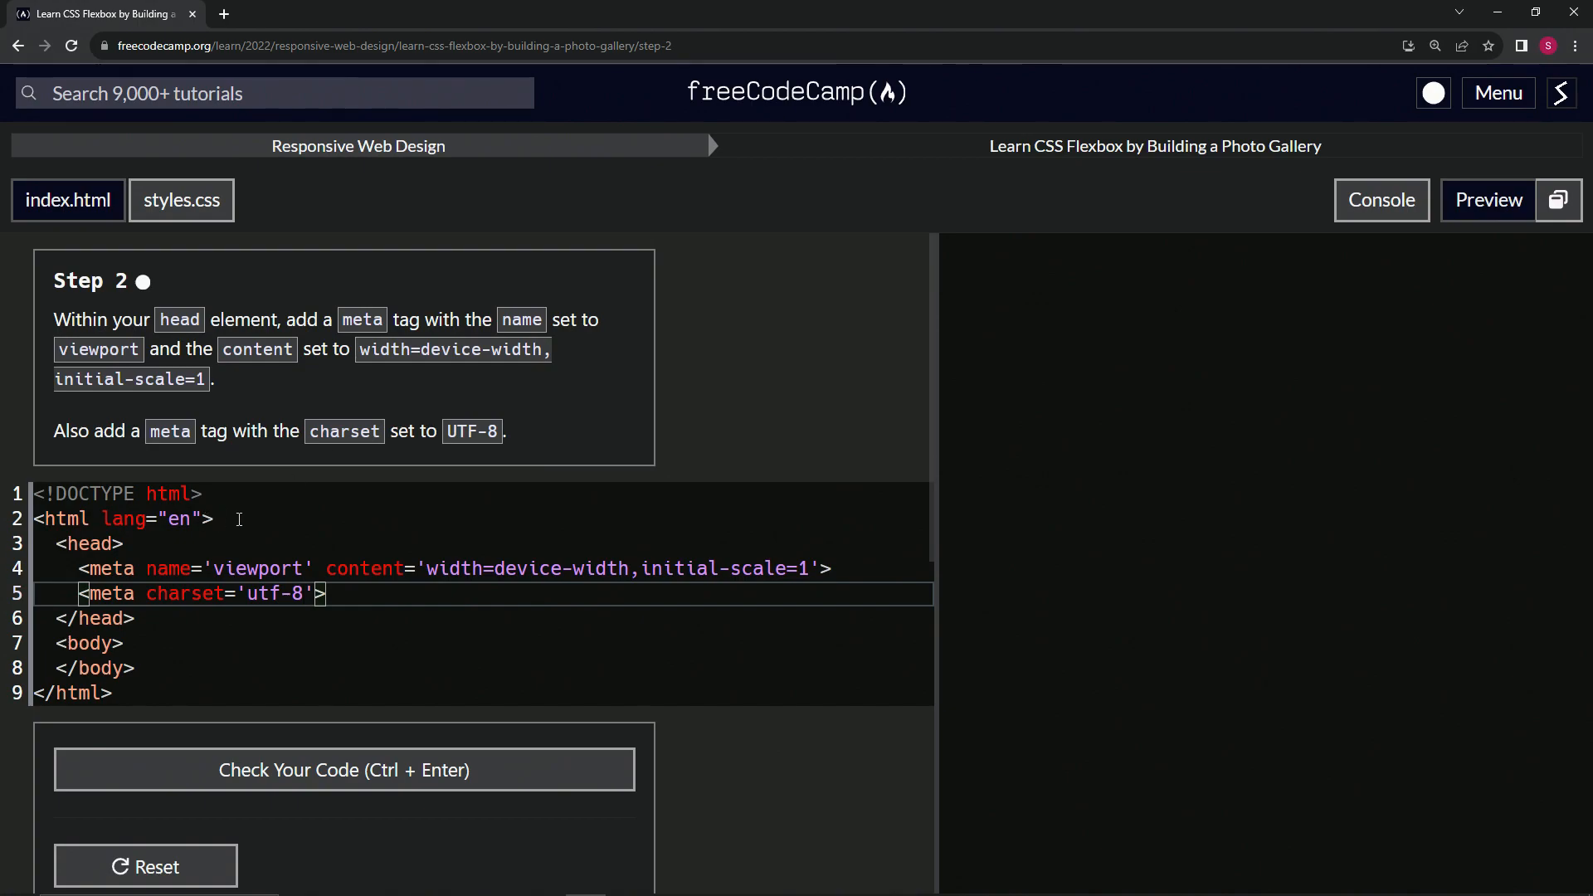
mouse_move(323, 566)
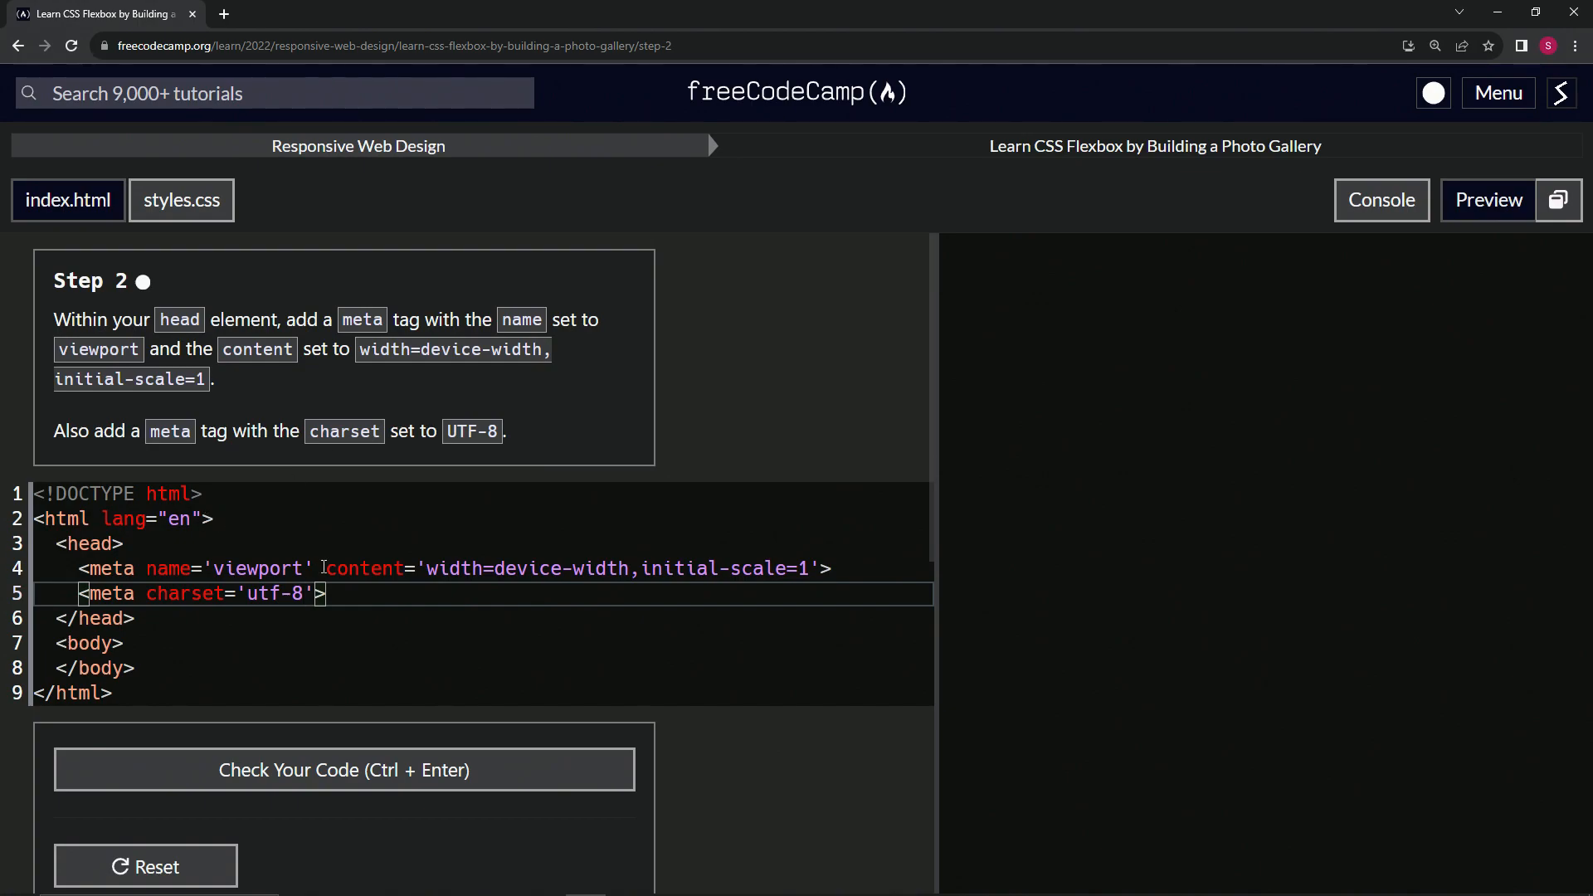
Step: Run the Step 2 tests, submit the passing code, and load Step 3
click(344, 769)
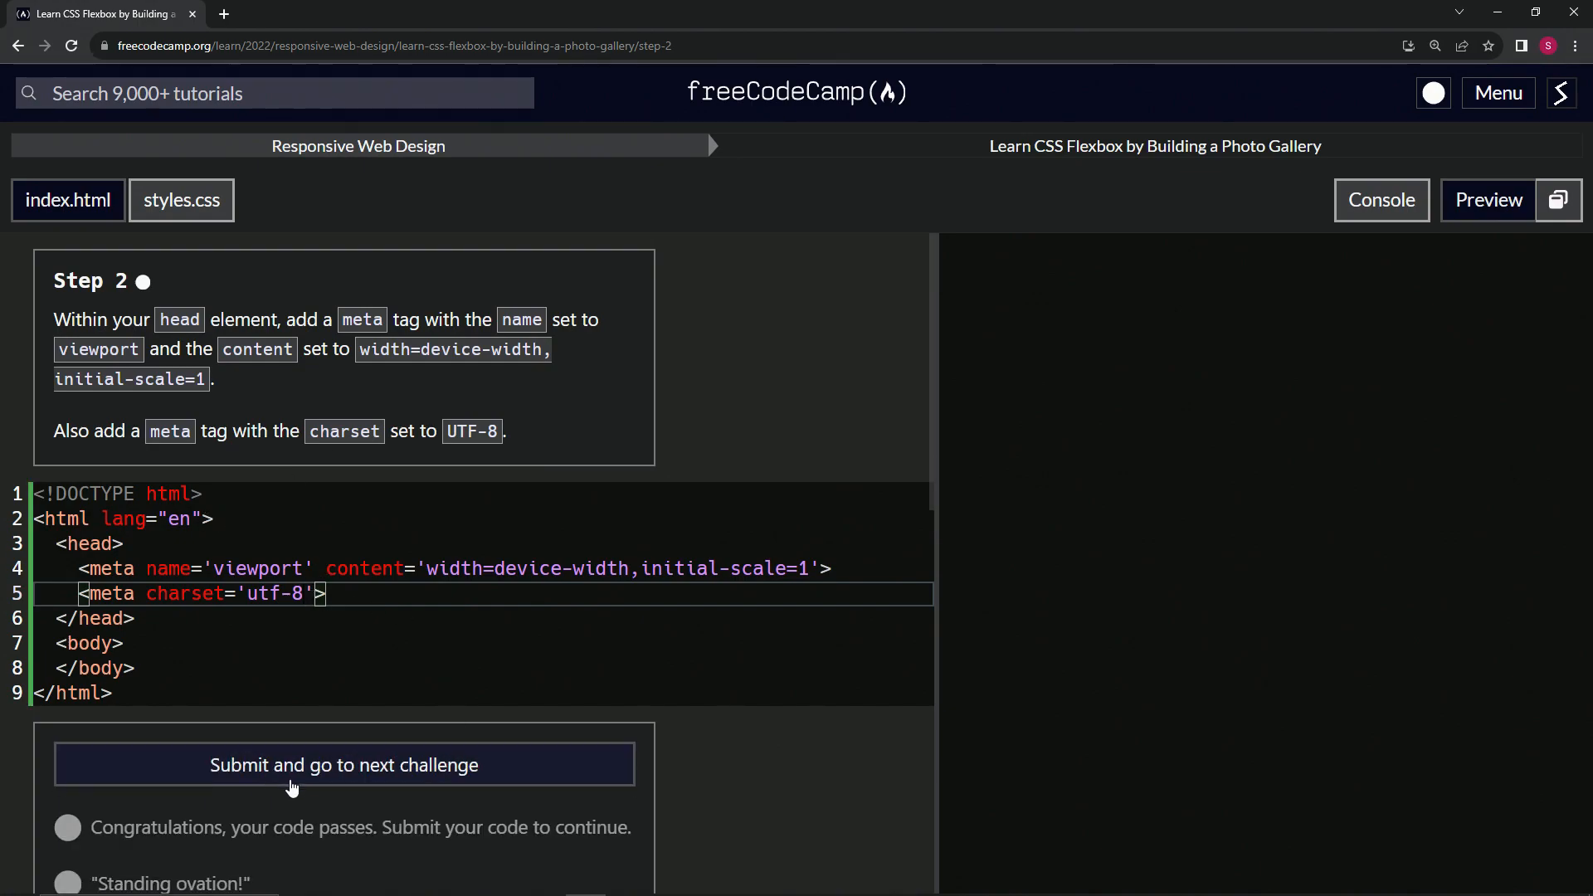
click(343, 765)
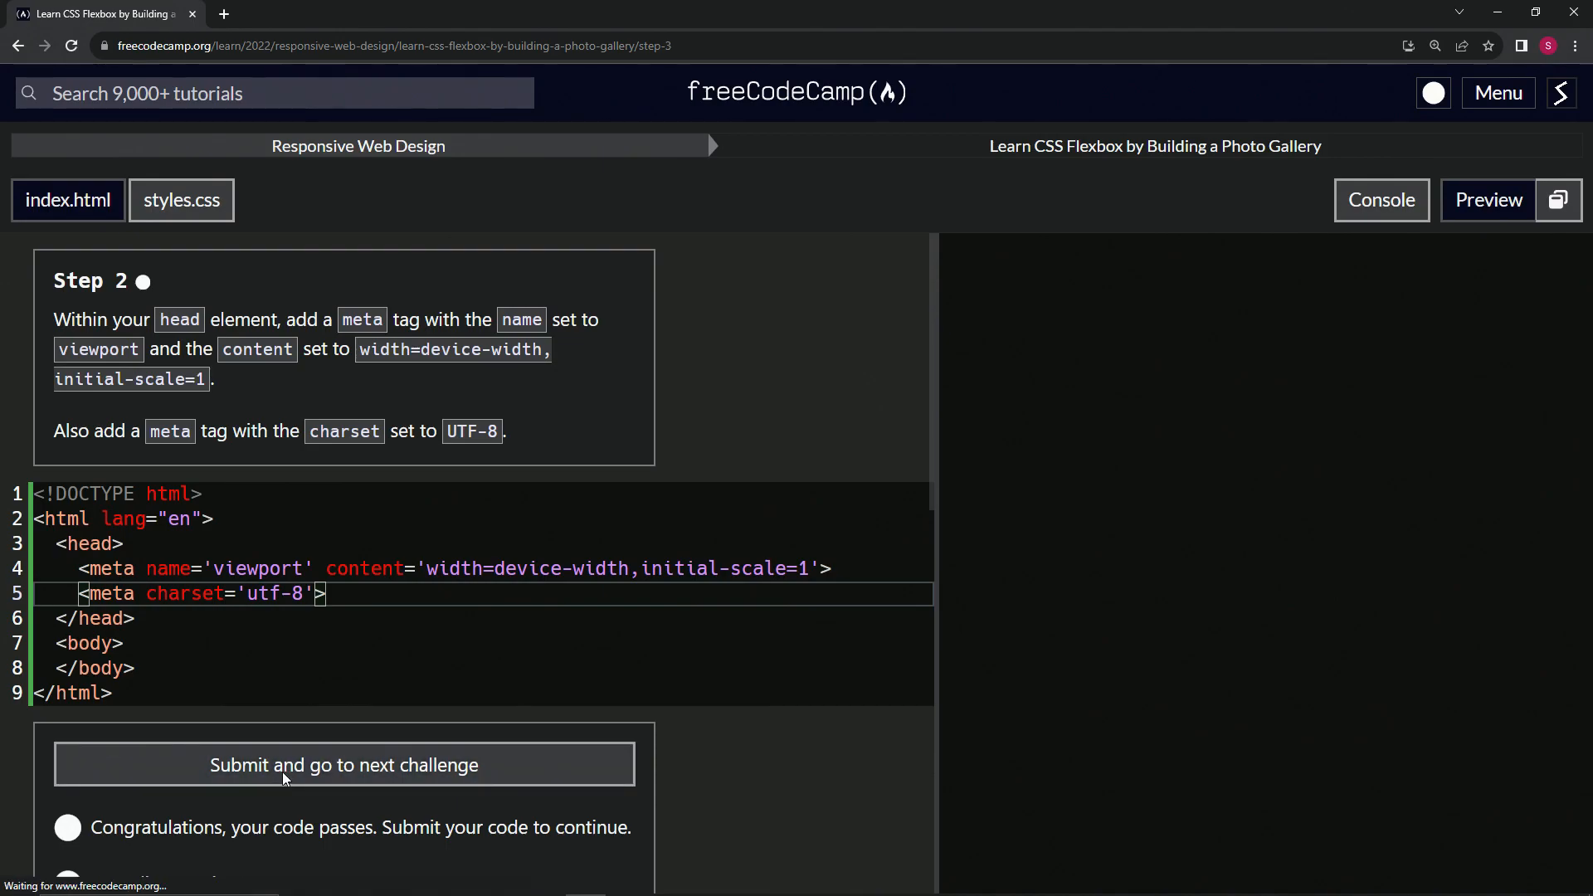
click(343, 765)
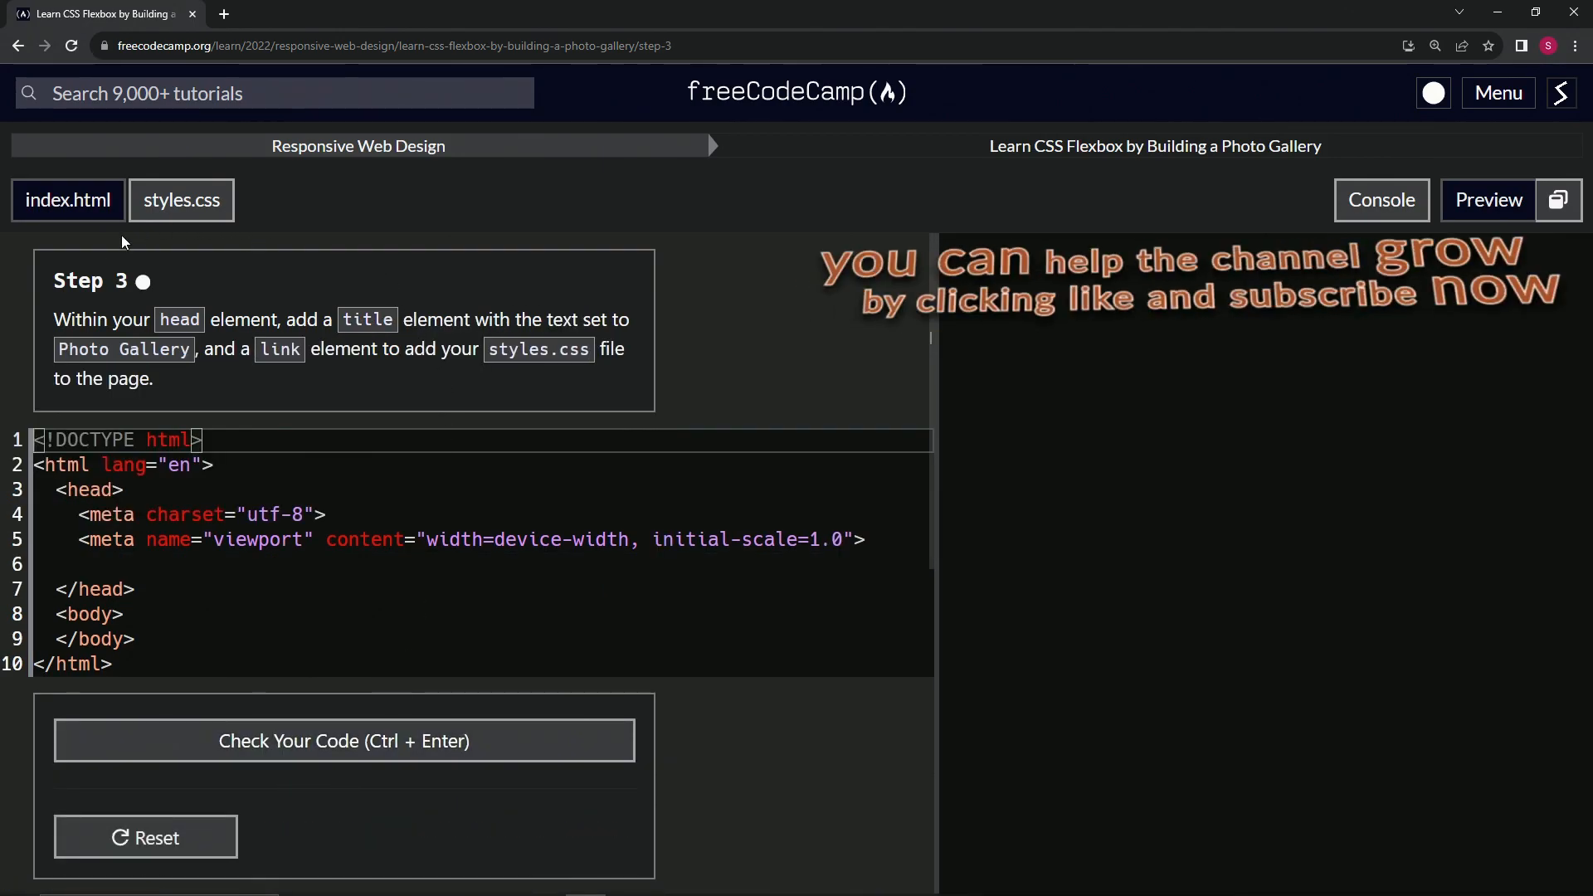
mouse_move(102, 298)
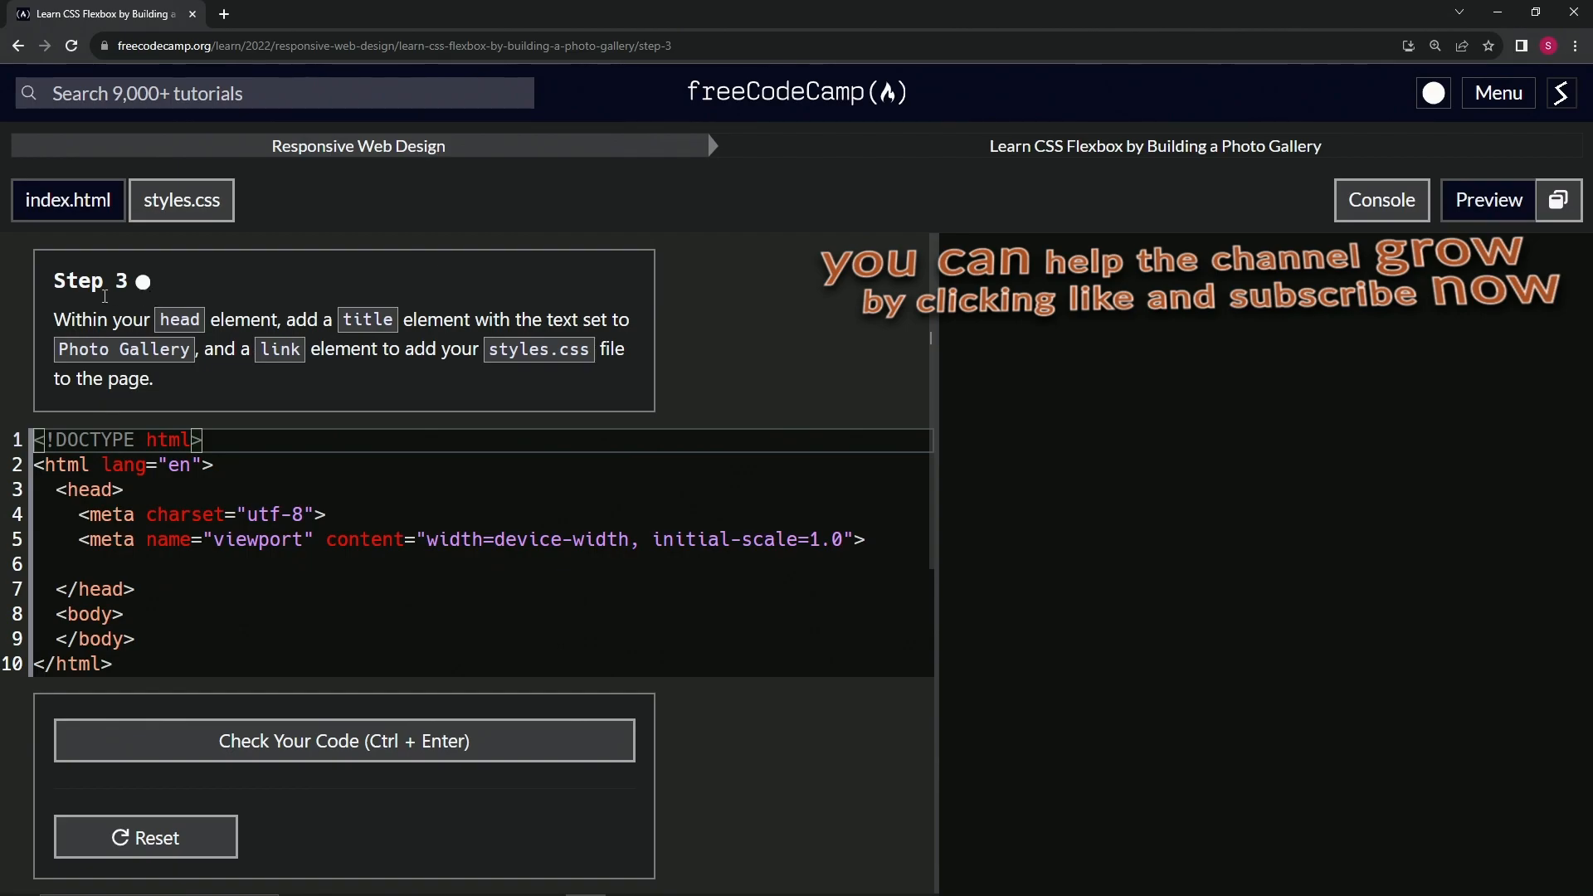
mouse_move(646, 278)
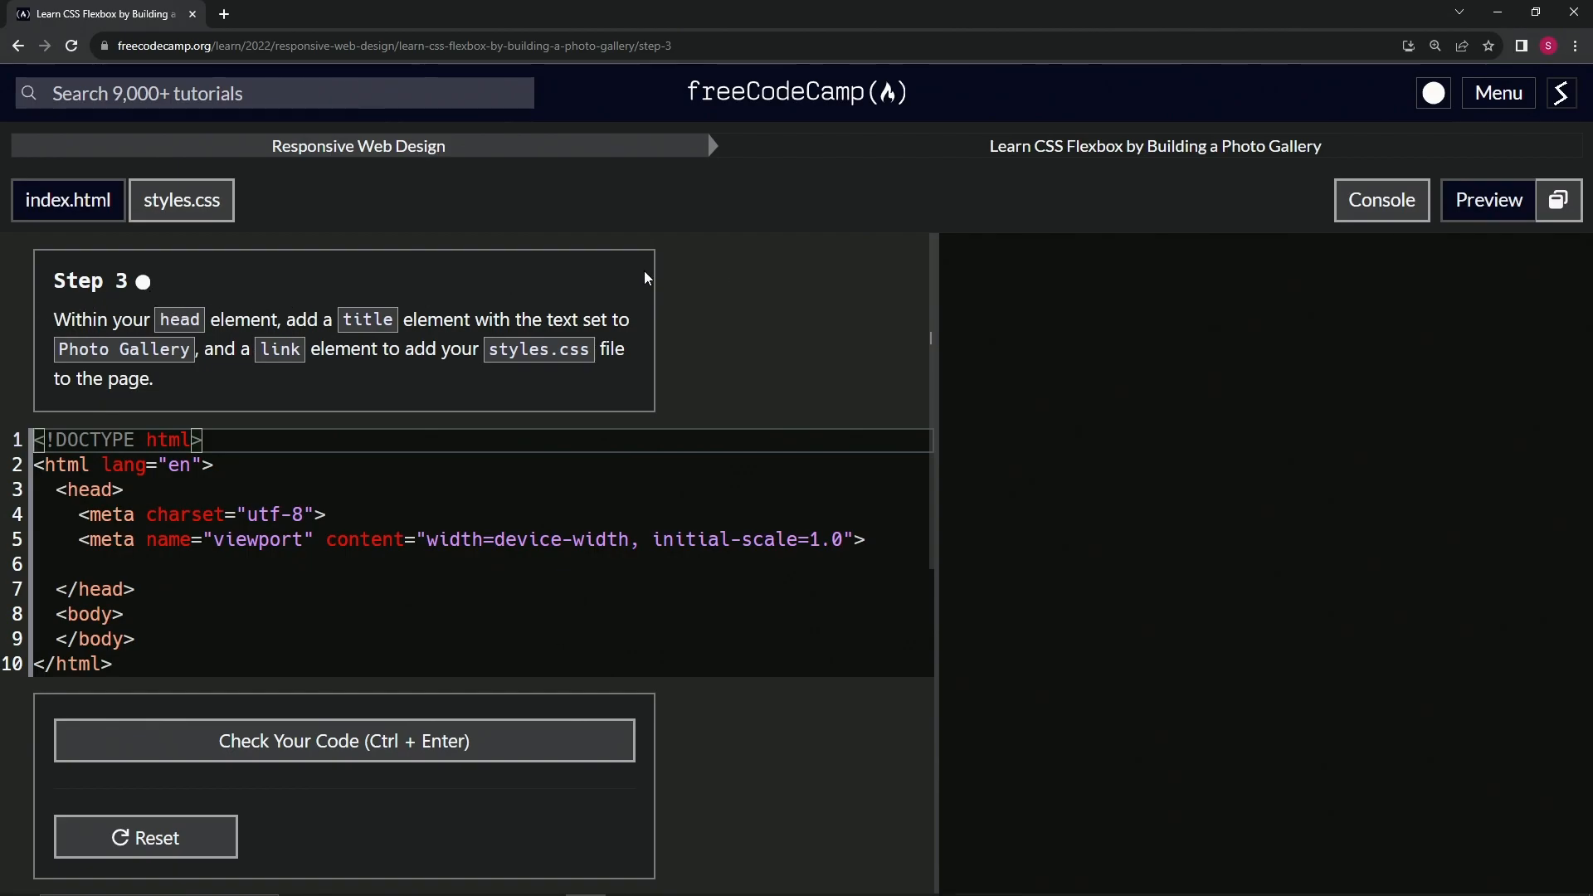